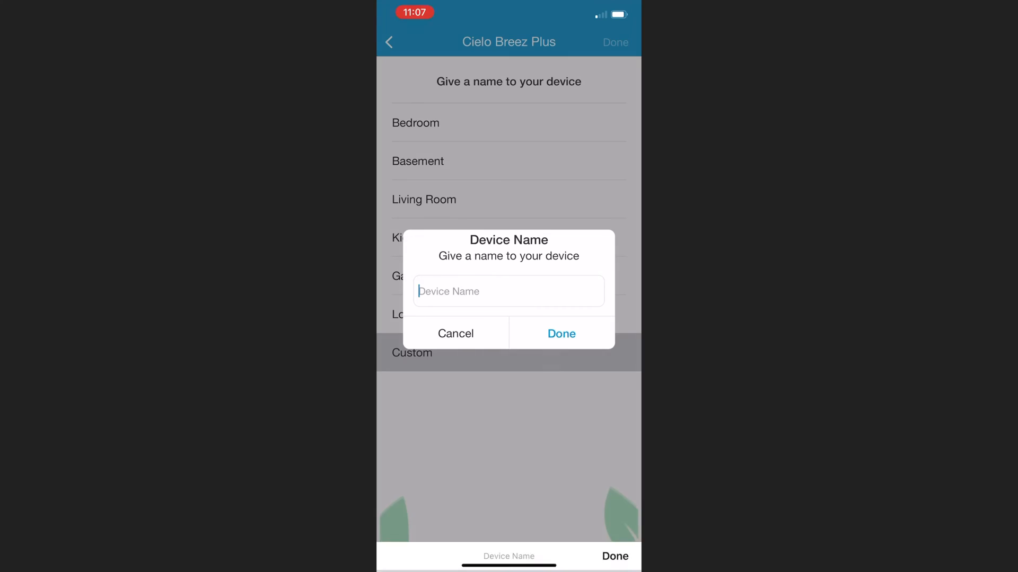
Confirm the name Workshop, auto-detect and pair its AC remote, then open eSaver.
click(562, 334)
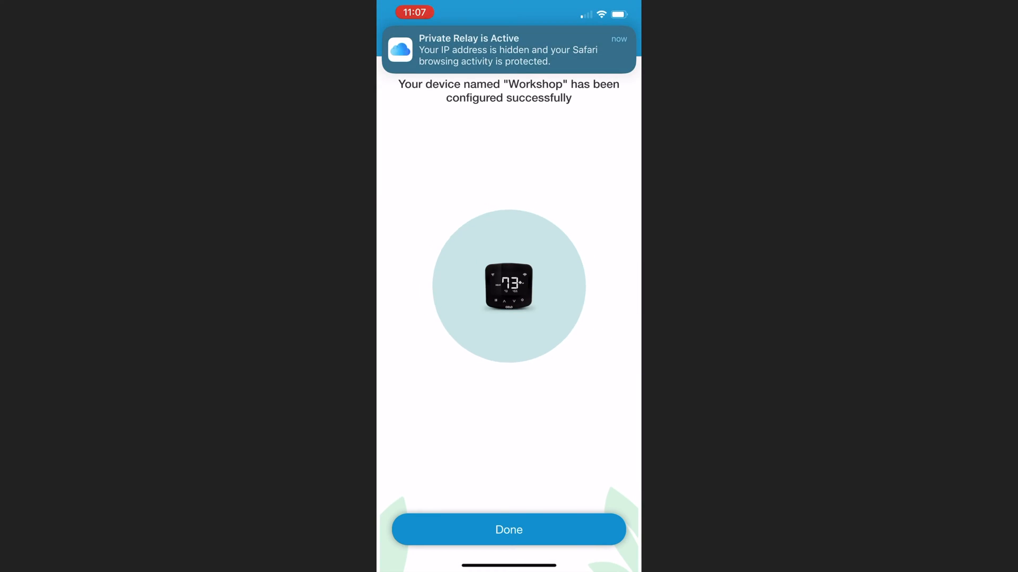
click(508, 530)
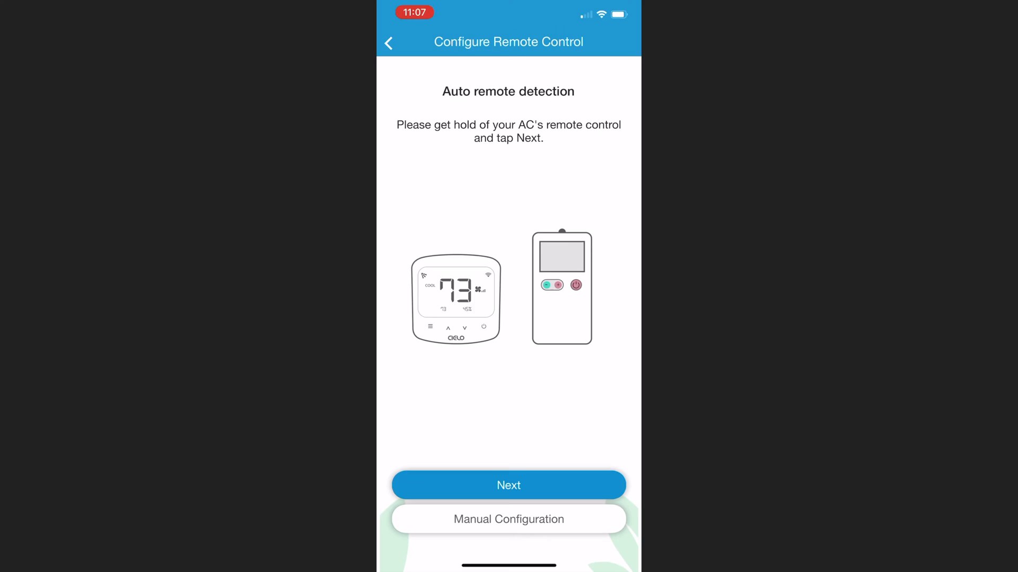
click(508, 486)
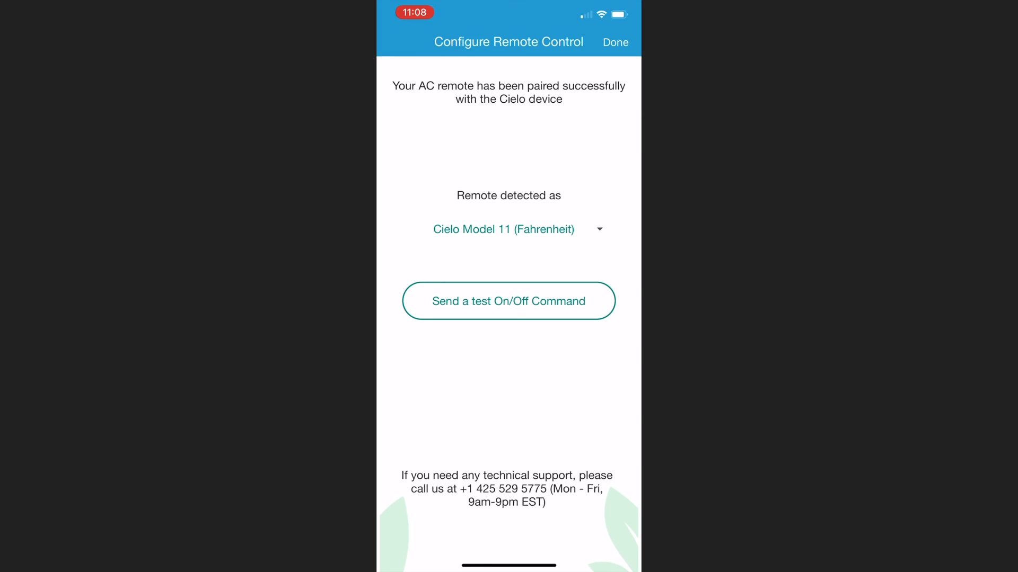
click(615, 42)
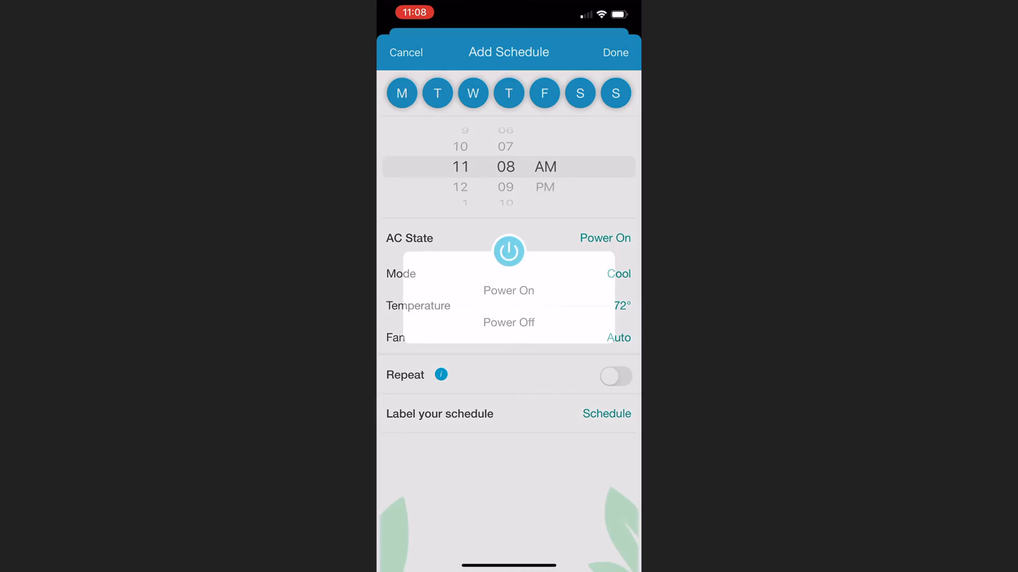
click(509, 323)
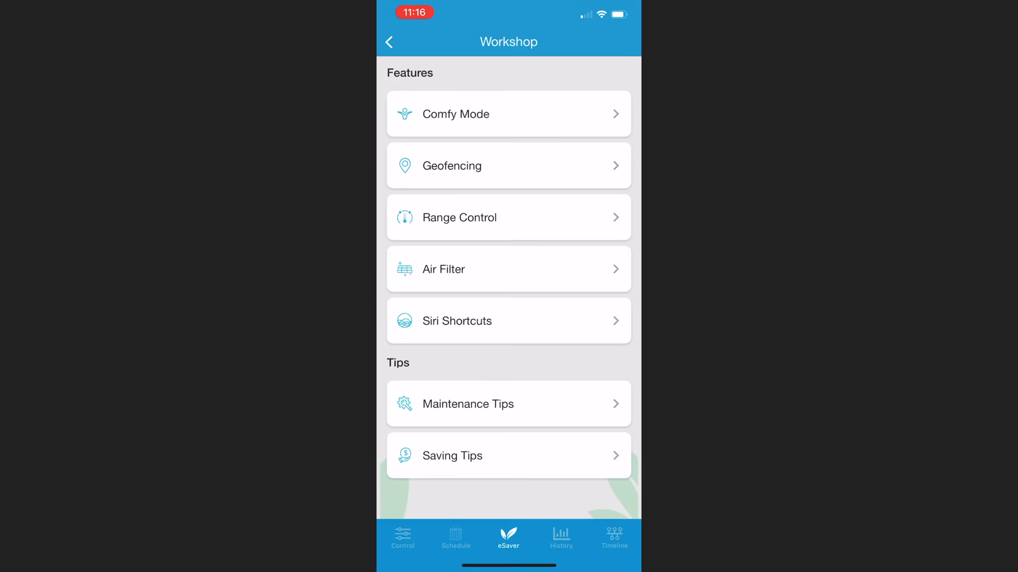
Go back to the Home screen listing the Office and Workshop devices.
click(390, 42)
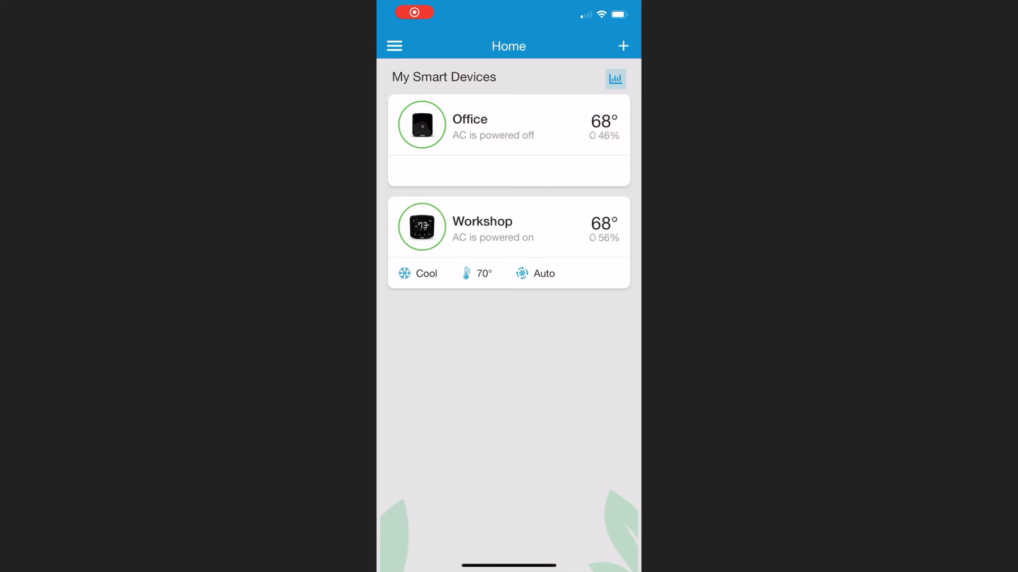
Open the Workshop card's eSaver features and enter Comfy Mode.
click(508, 228)
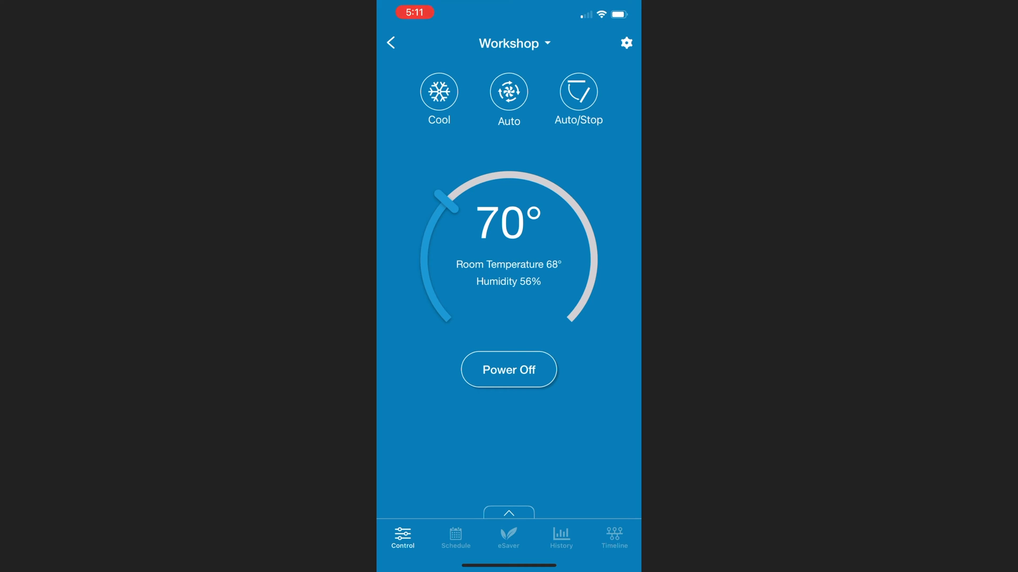
click(508, 536)
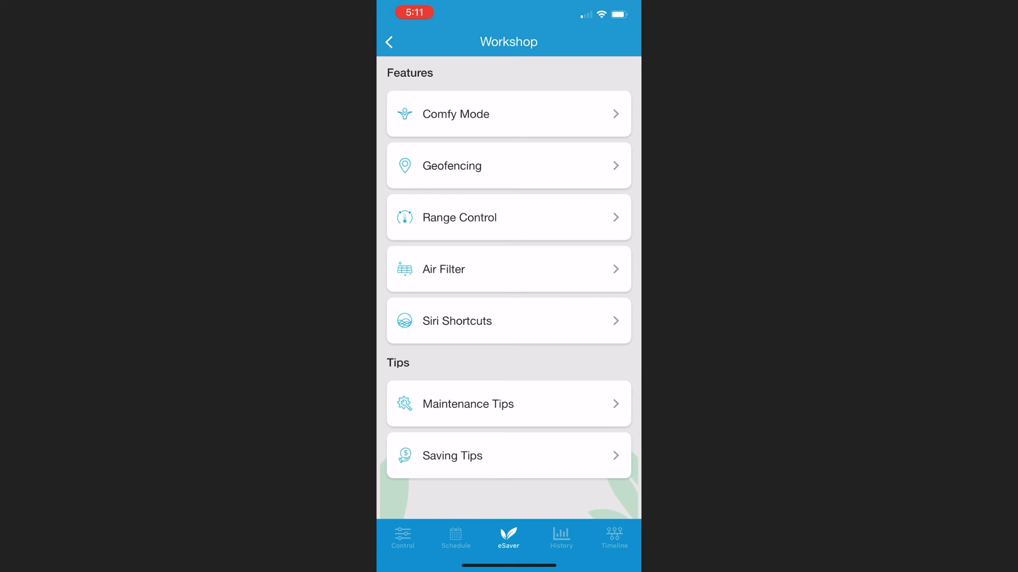
click(508, 114)
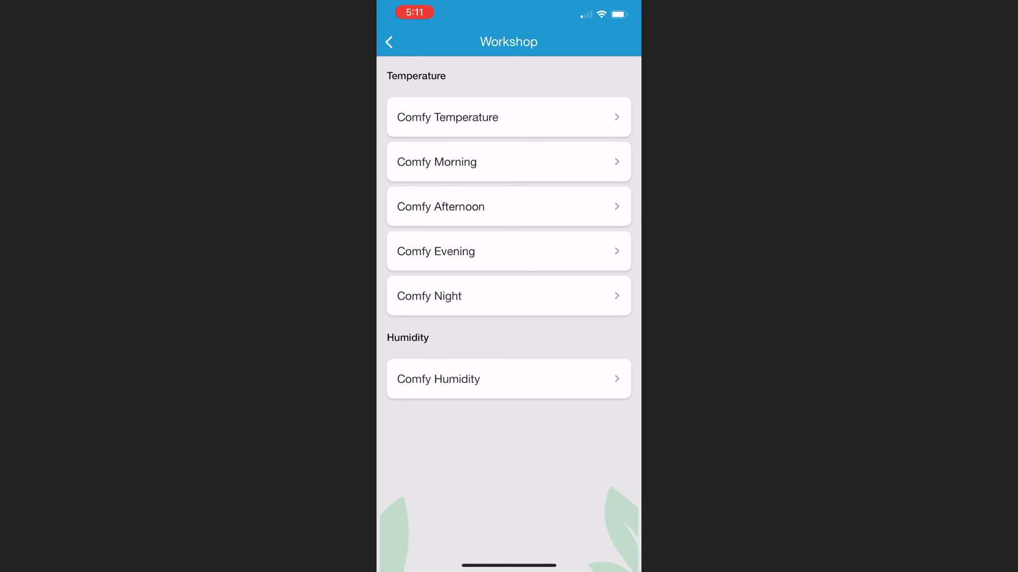
Set Workshop's Comfy Humidity upper limit to 65% and open the low-humidity power choice.
click(508, 379)
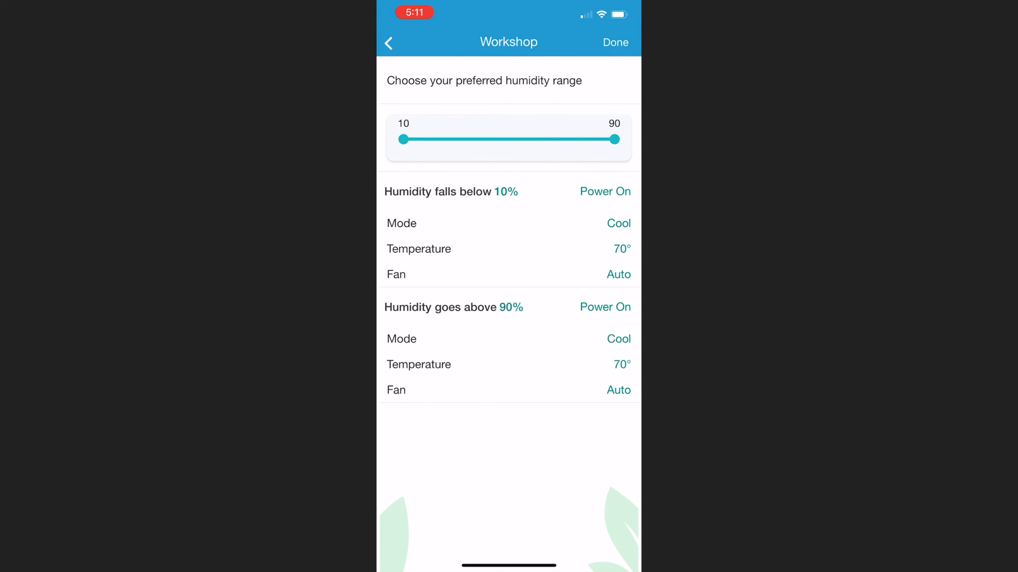
drag(616, 139, 547, 139)
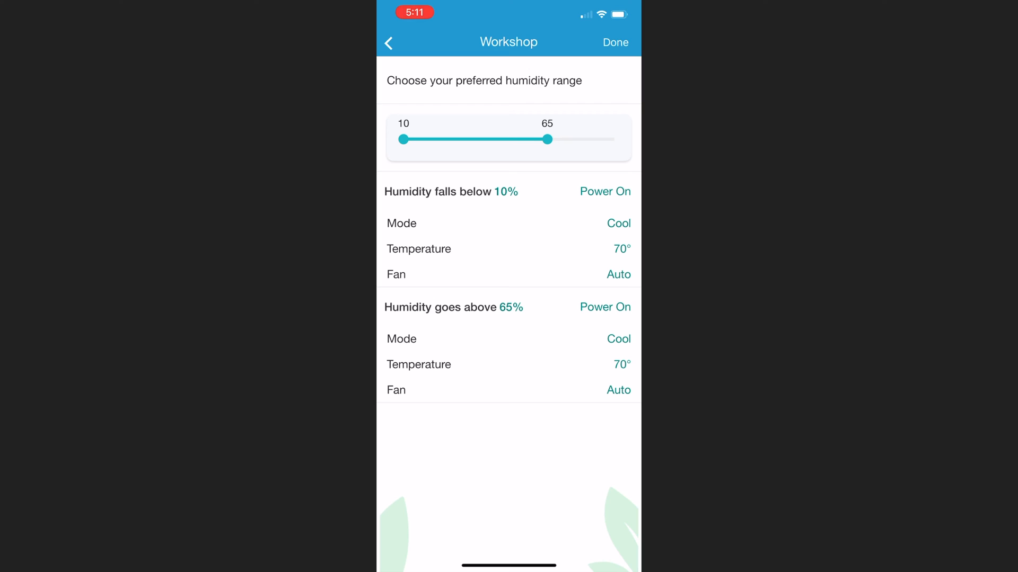
click(604, 191)
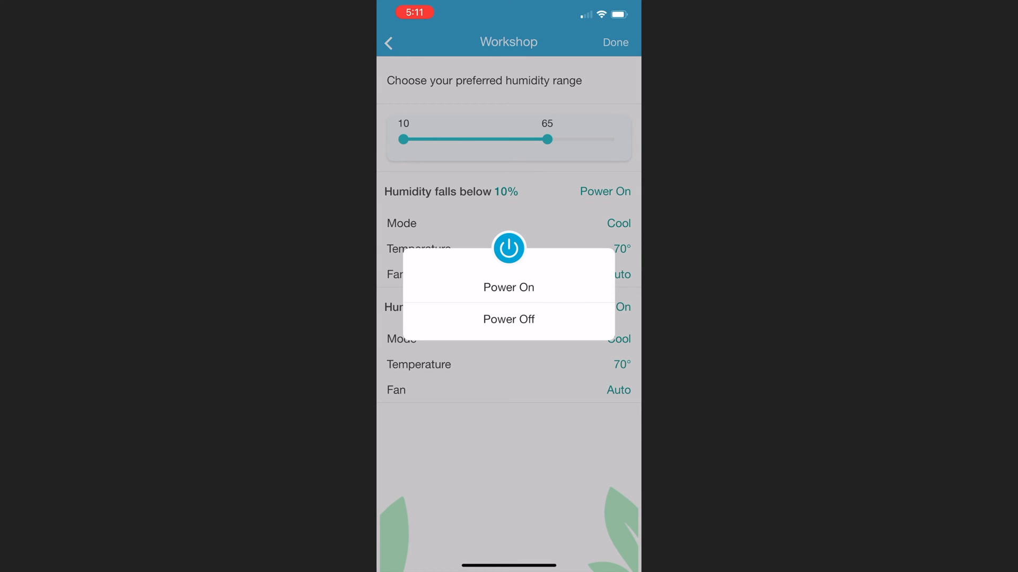
Power off below a 40% lower humidity limit and save Comfy Humidity.
click(508, 320)
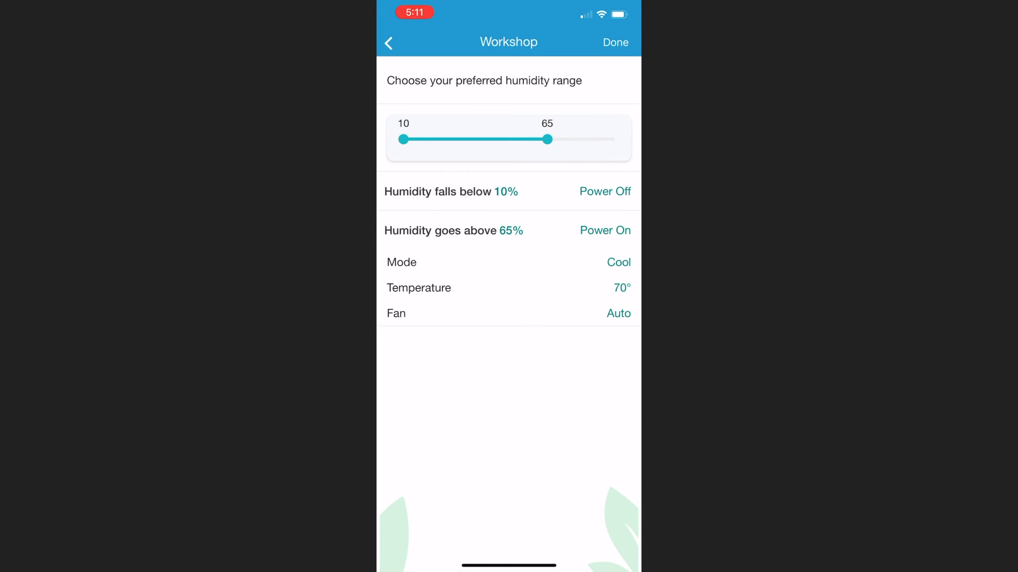
drag(402, 139, 445, 139)
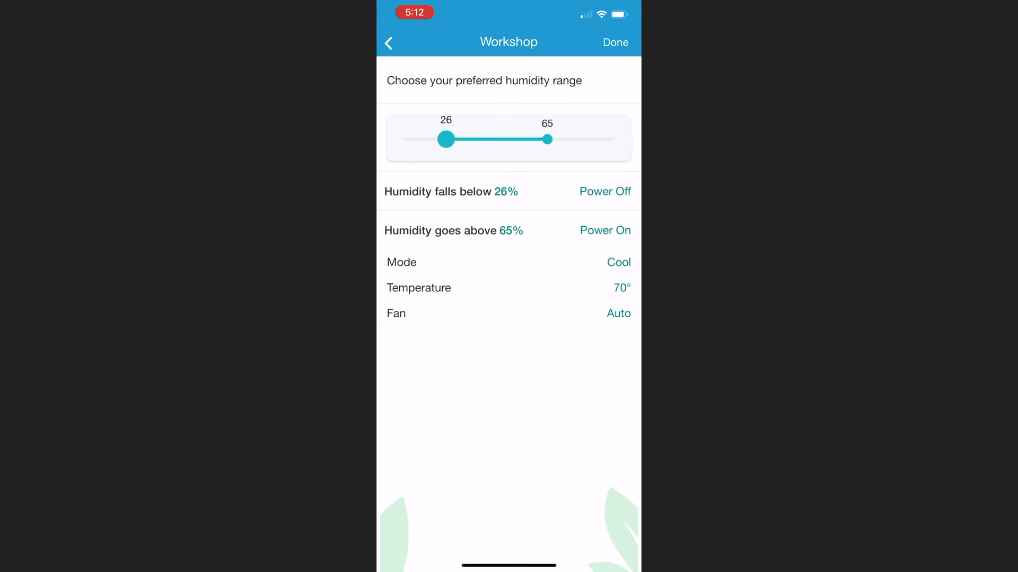
drag(445, 139, 481, 139)
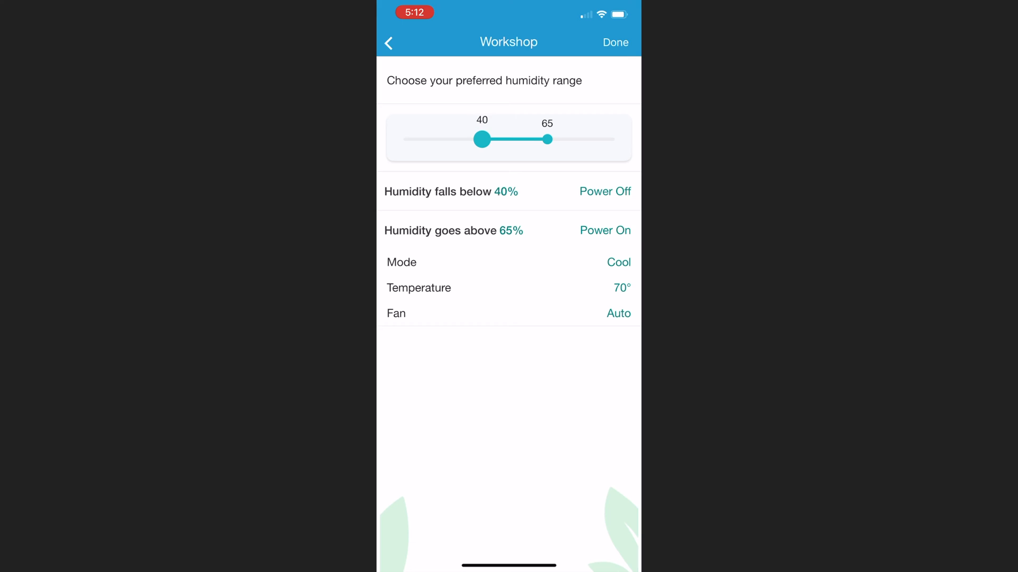
drag(482, 139, 490, 139)
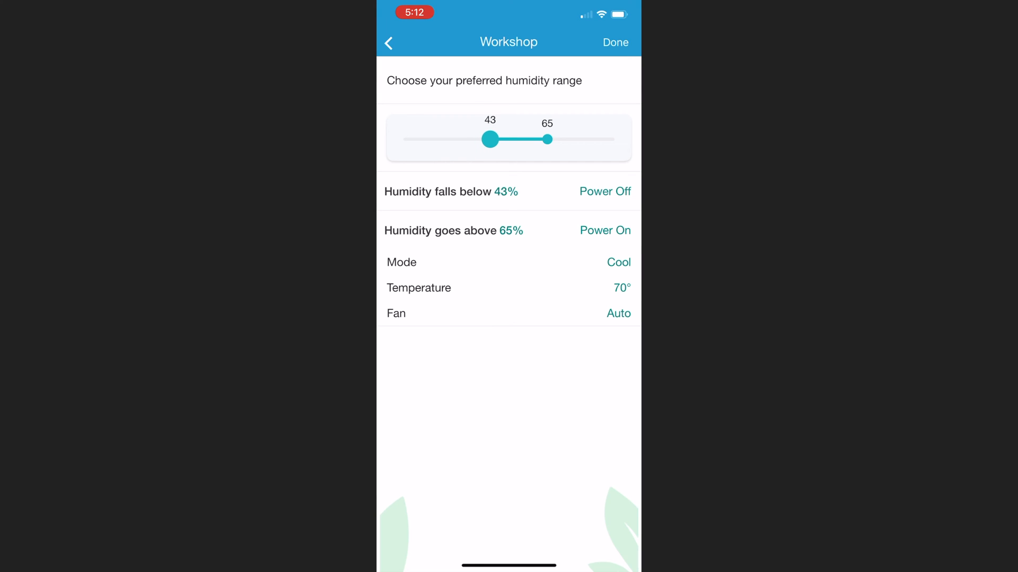
drag(489, 139, 496, 139)
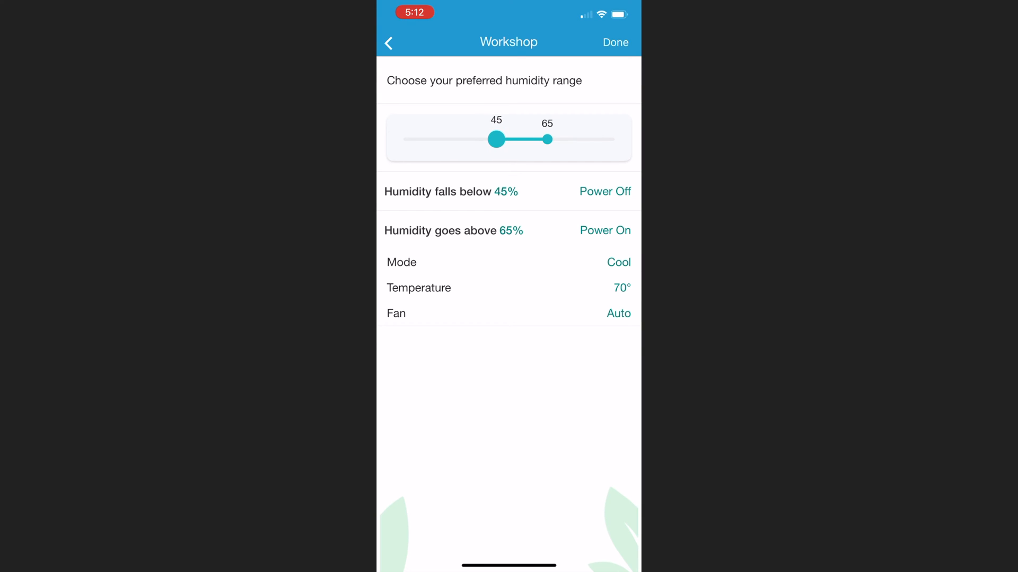
drag(496, 139, 480, 139)
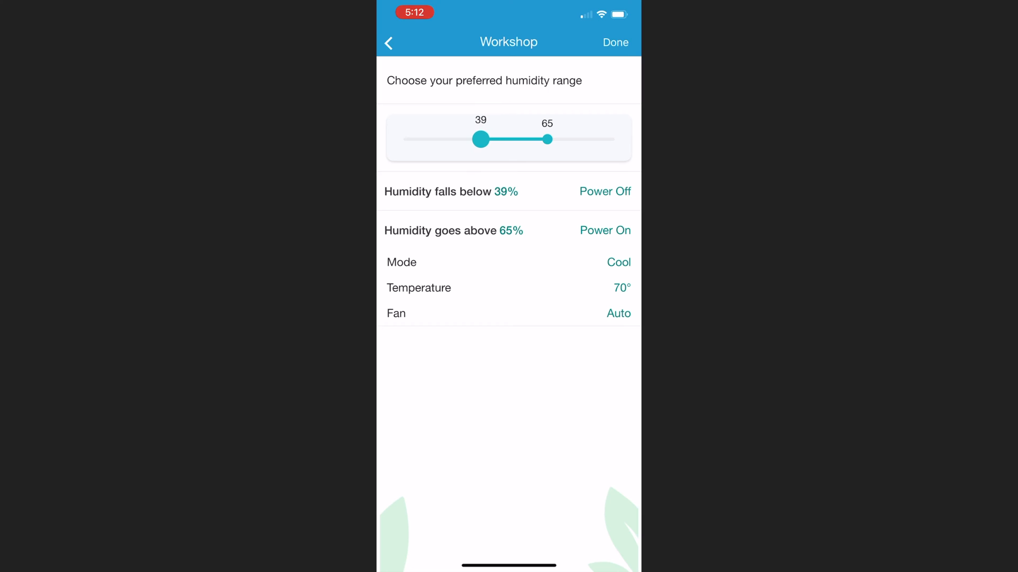
drag(480, 139, 476, 139)
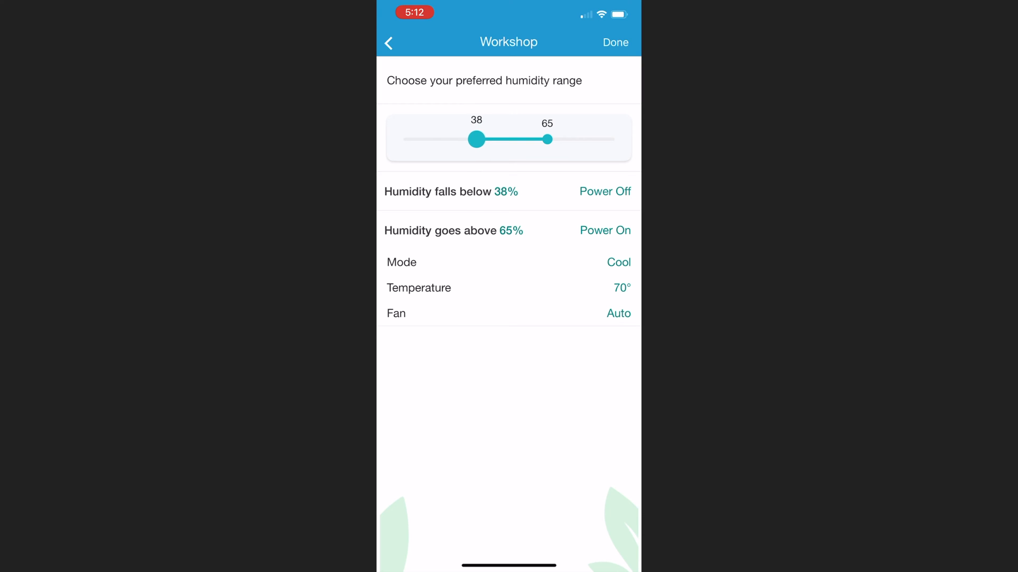
drag(476, 139, 482, 139)
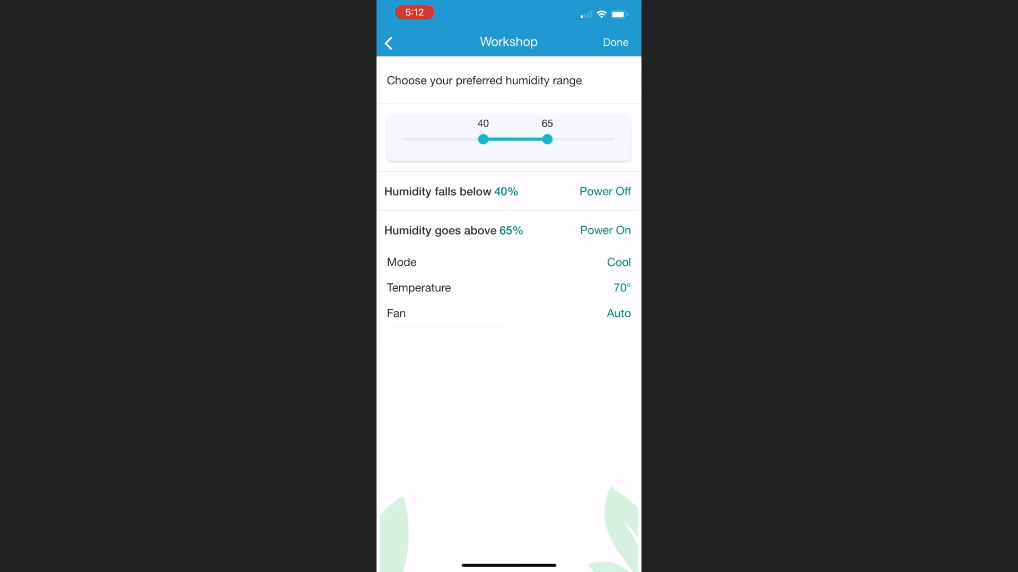
click(616, 42)
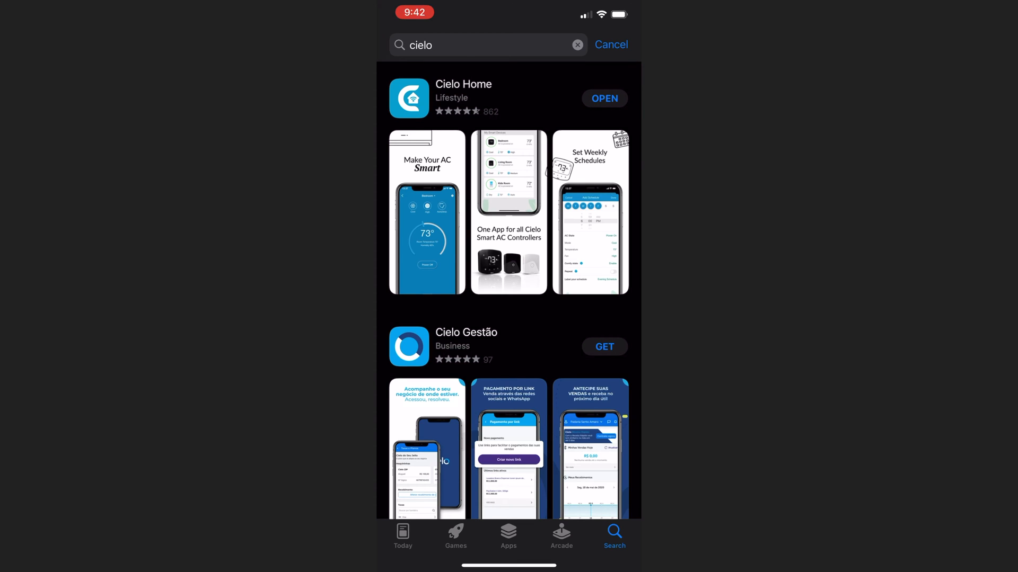
Launch Cielo Home from the App Store results and answer the notifications prompt.
click(604, 99)
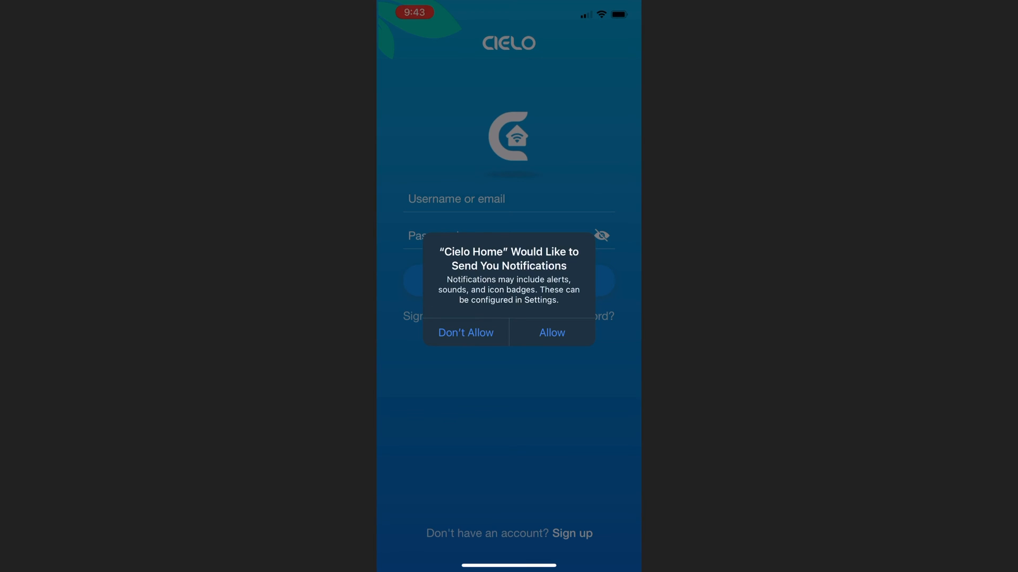
click(466, 332)
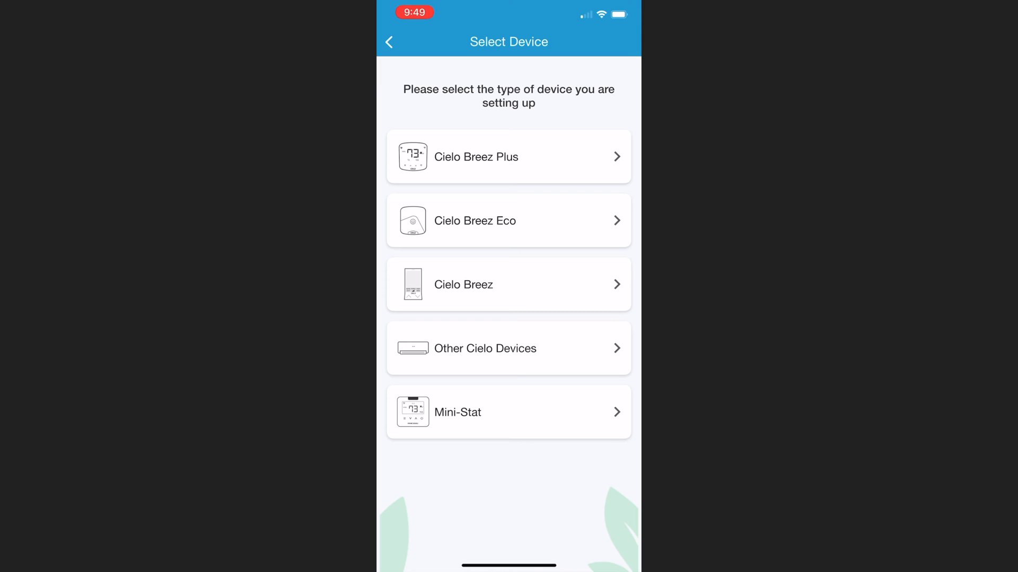
Choose Cielo Breez Eco and join the phone to the Cielo_BB02 hotspot.
click(508, 221)
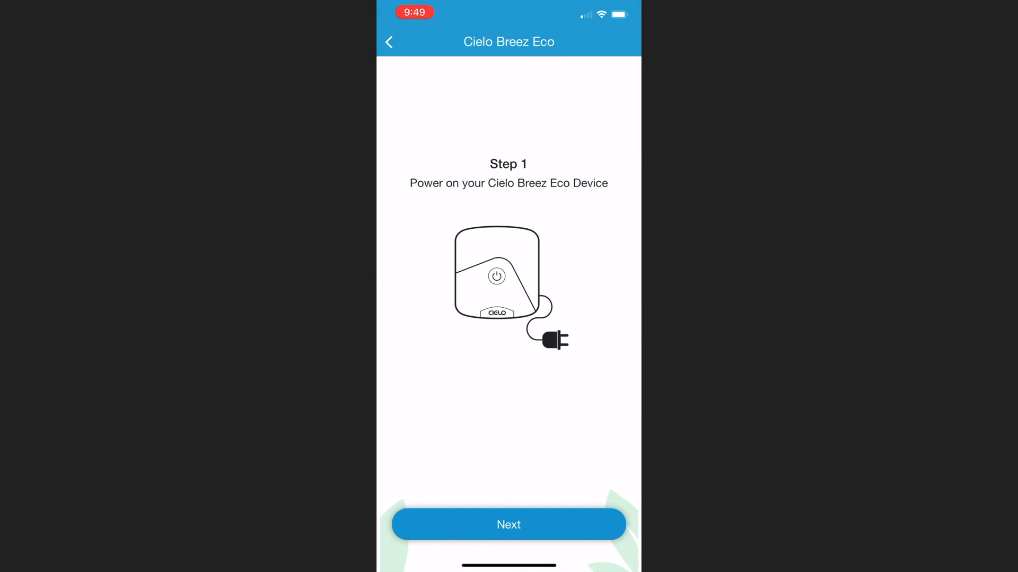
click(508, 525)
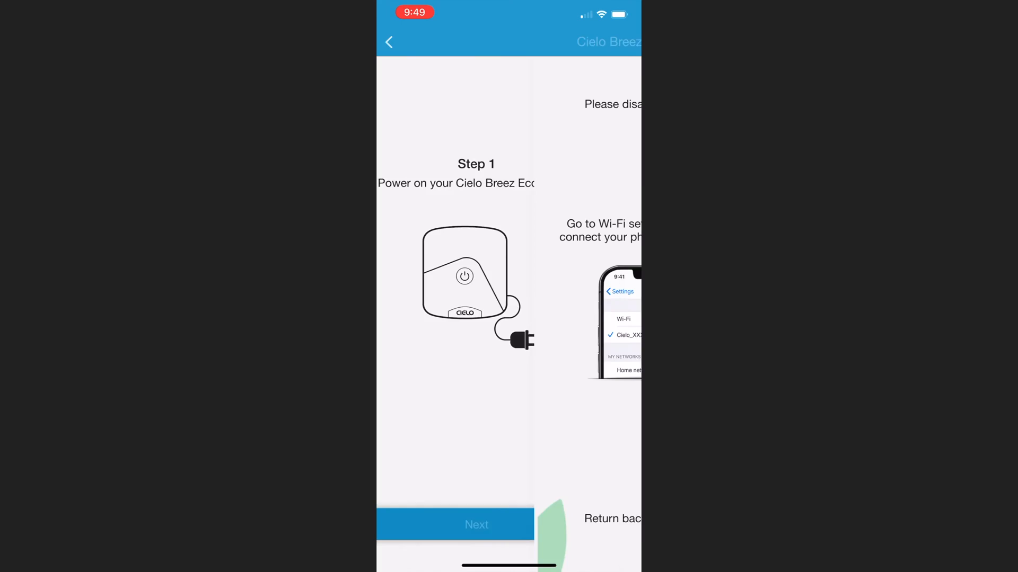
click(476, 525)
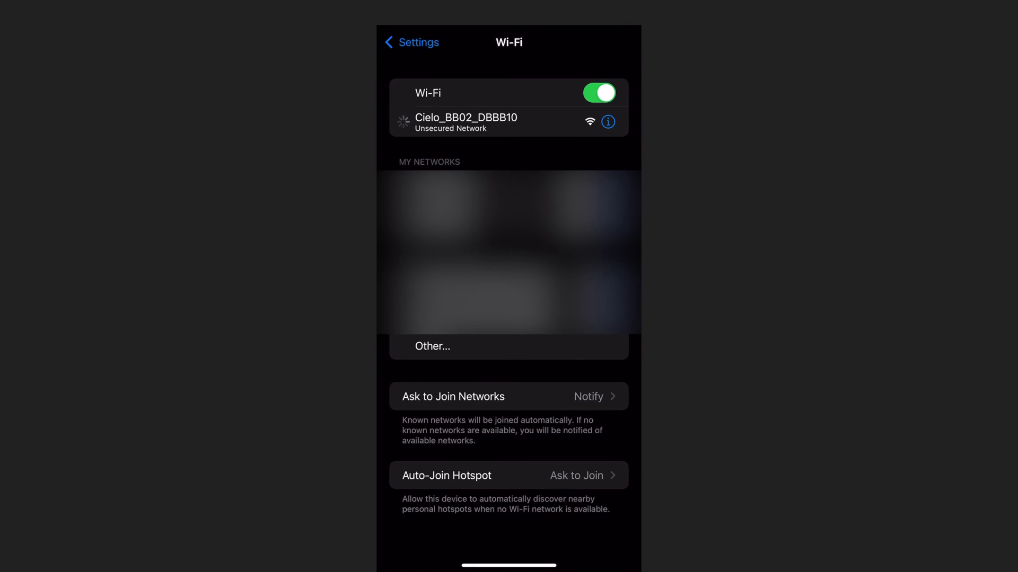
click(493, 123)
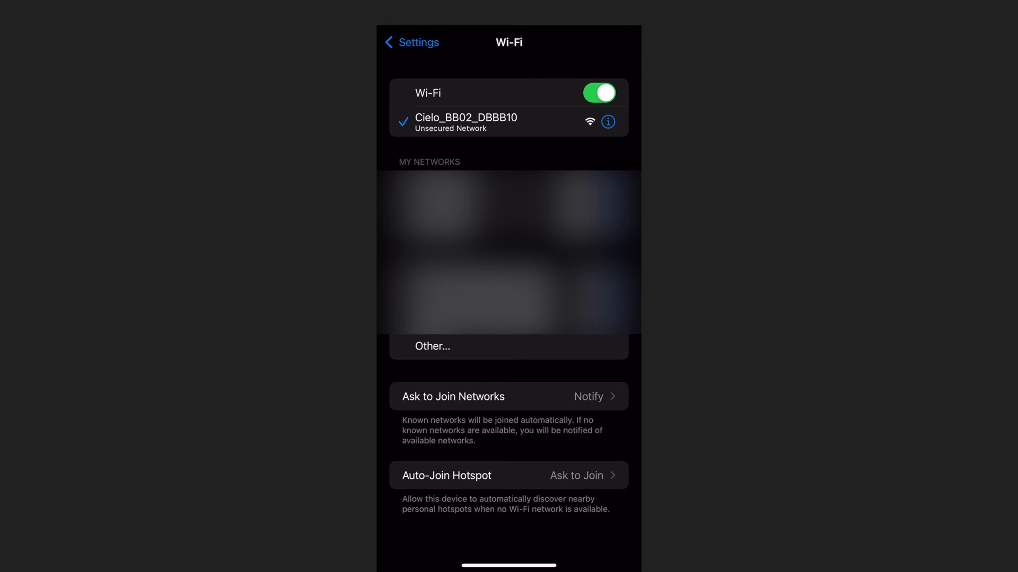
scroll(up, 3)
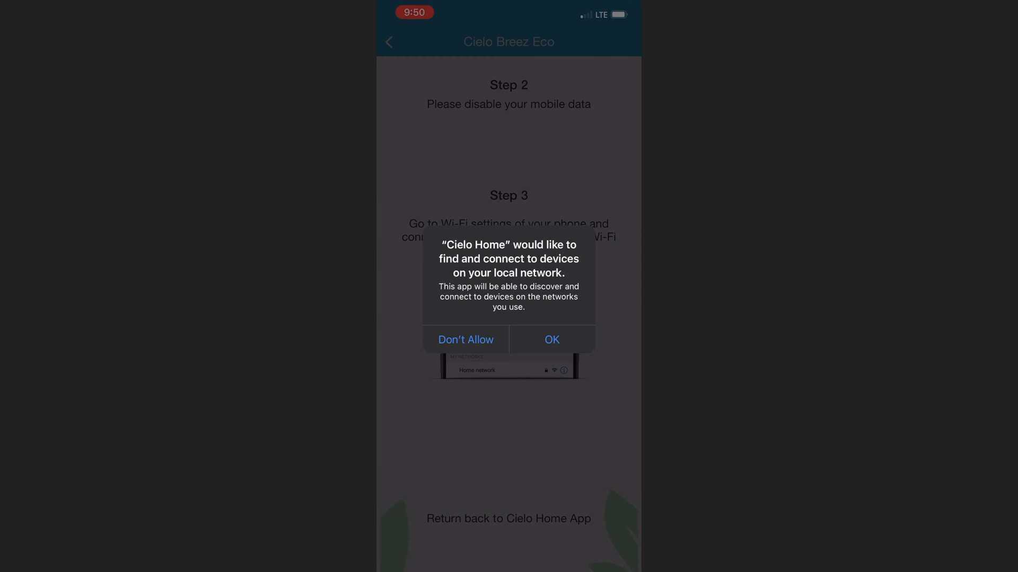
Allow local network access and connect the Breez Eco to home Wi-Fi.
click(551, 340)
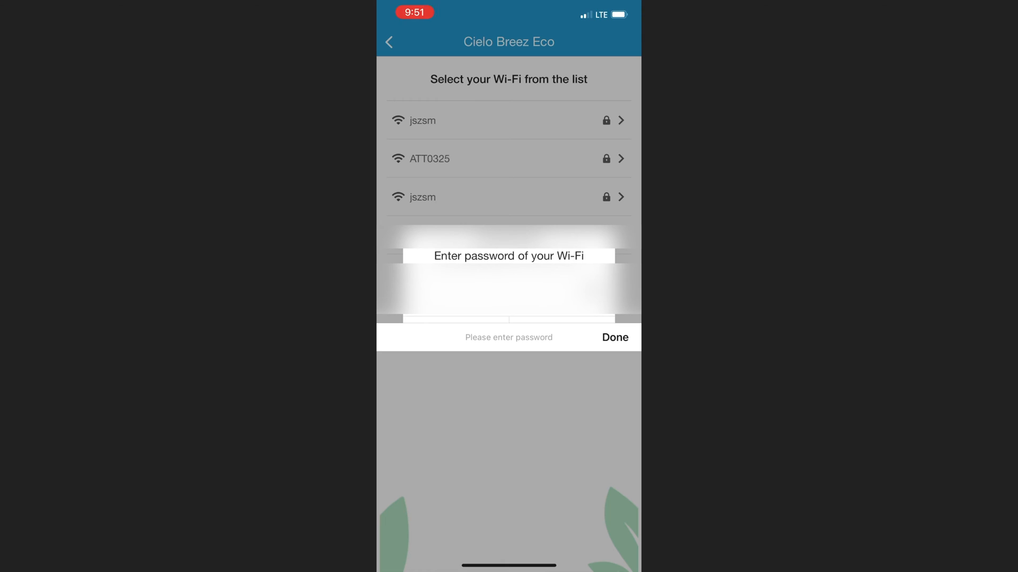
click(615, 338)
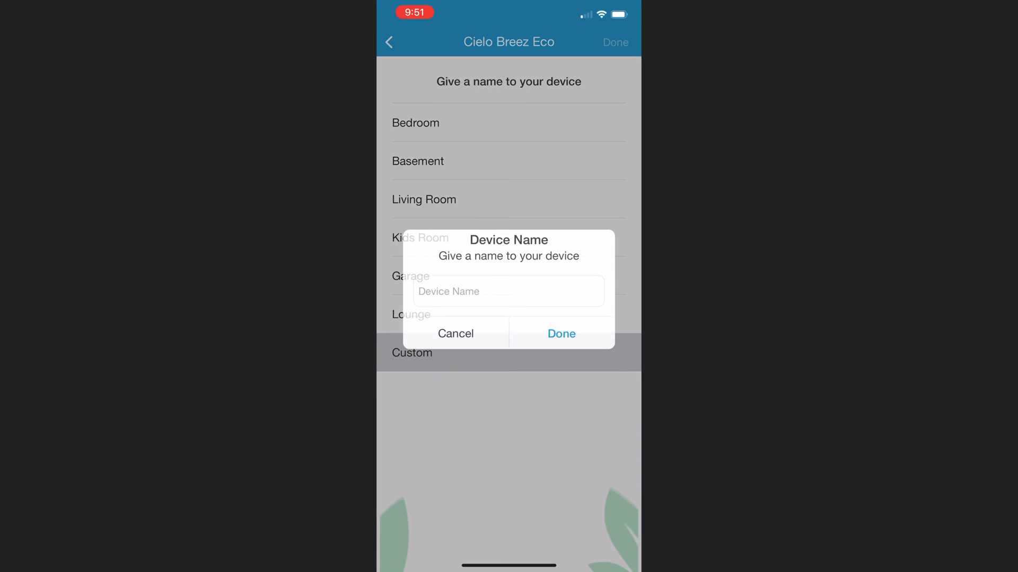
Name the Breez Eco 'Office' and complete setup on the success screen.
click(508, 292)
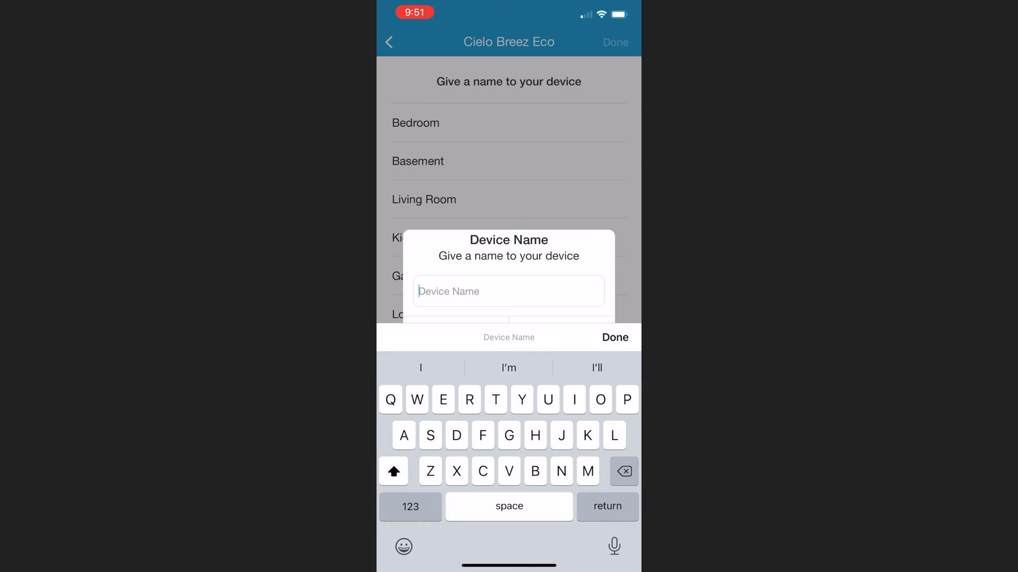
text(Office)
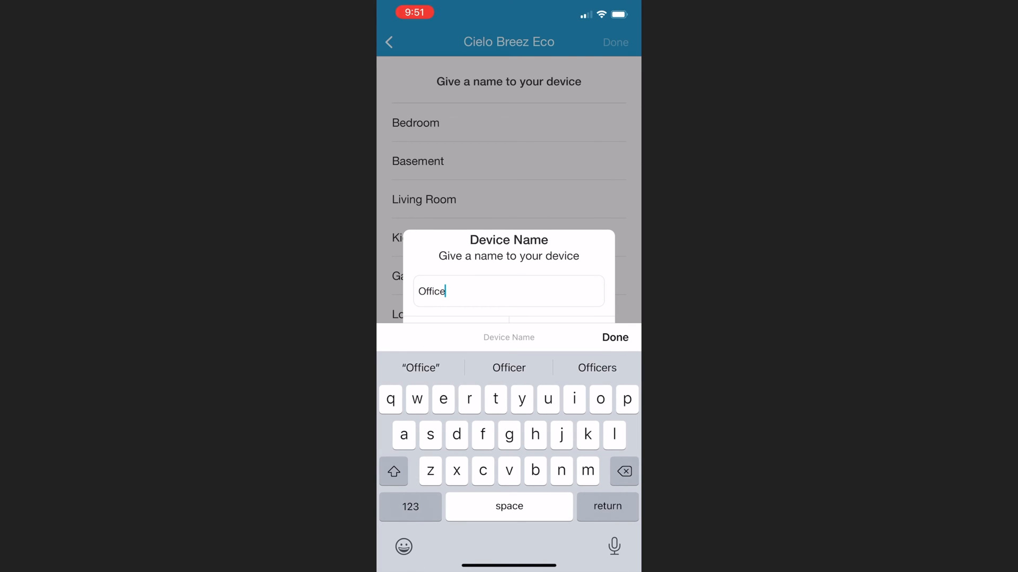
click(615, 337)
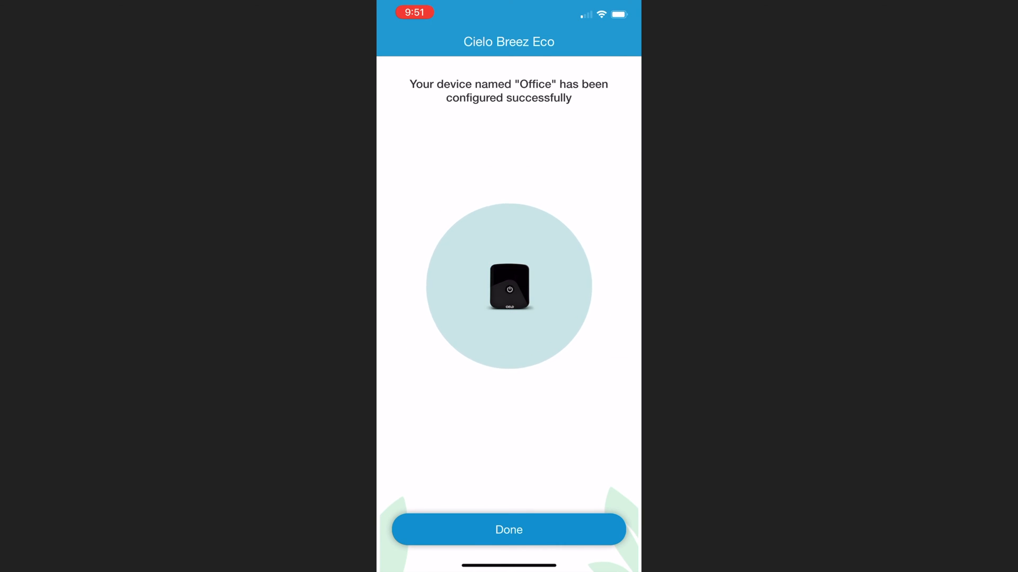
click(508, 529)
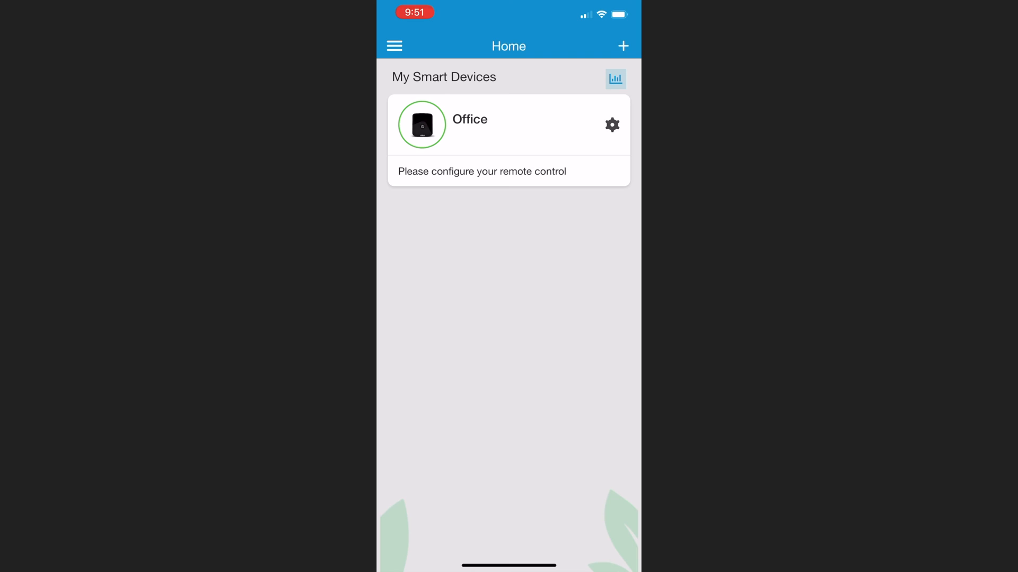
Auto-detect and pair the Office AC remote as Cielo Model 11 (Fahrenheit).
click(483, 171)
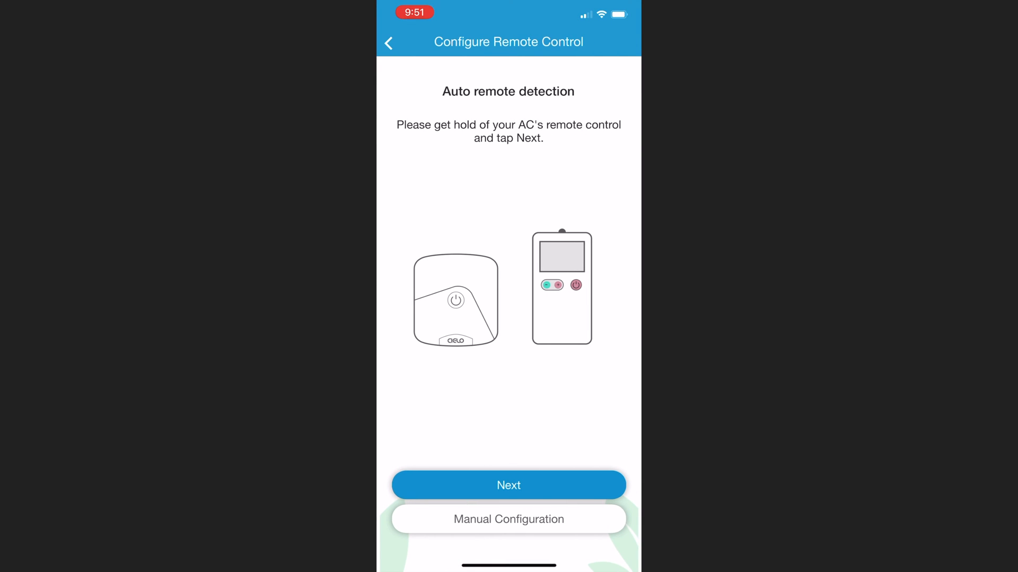
click(508, 486)
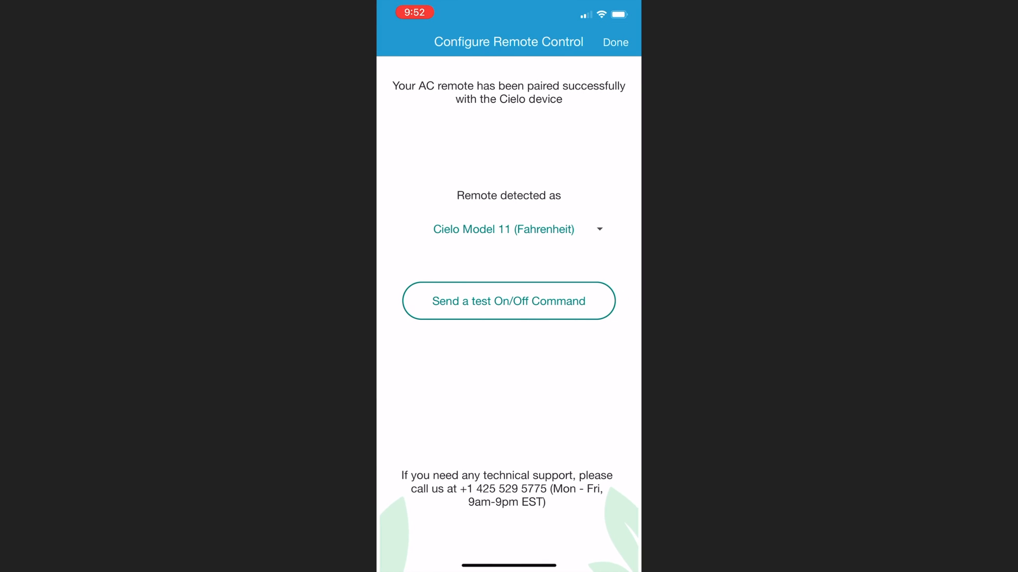
click(615, 42)
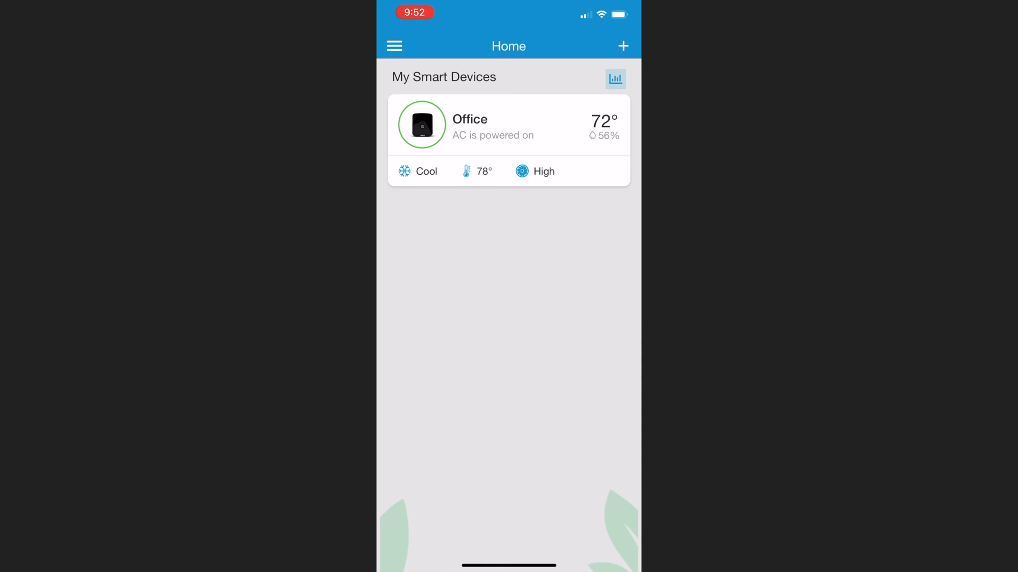
Lower the Office AC target from 78° to 72° and open its 7-day schedule page.
click(493, 127)
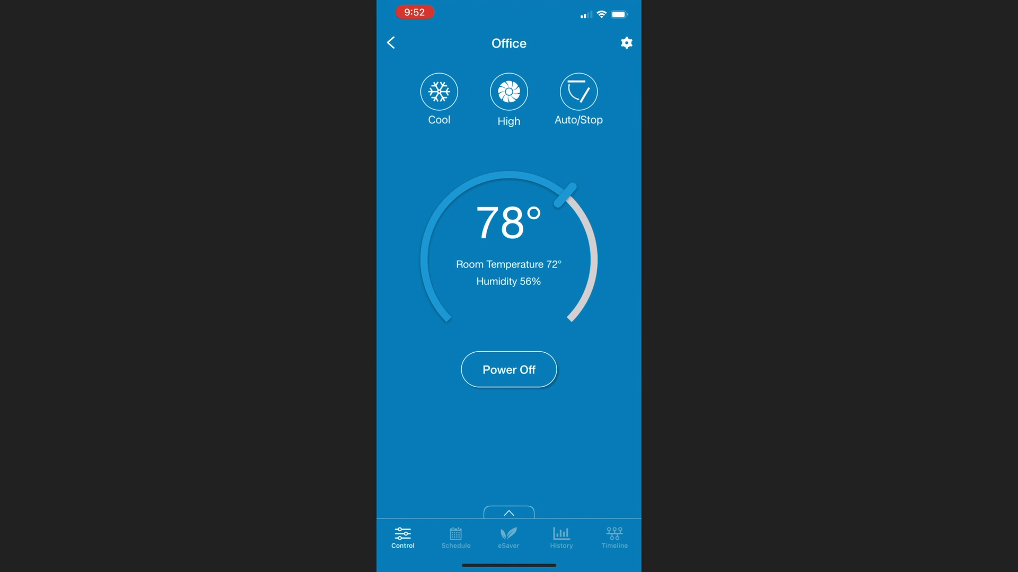
drag(566, 193, 438, 197)
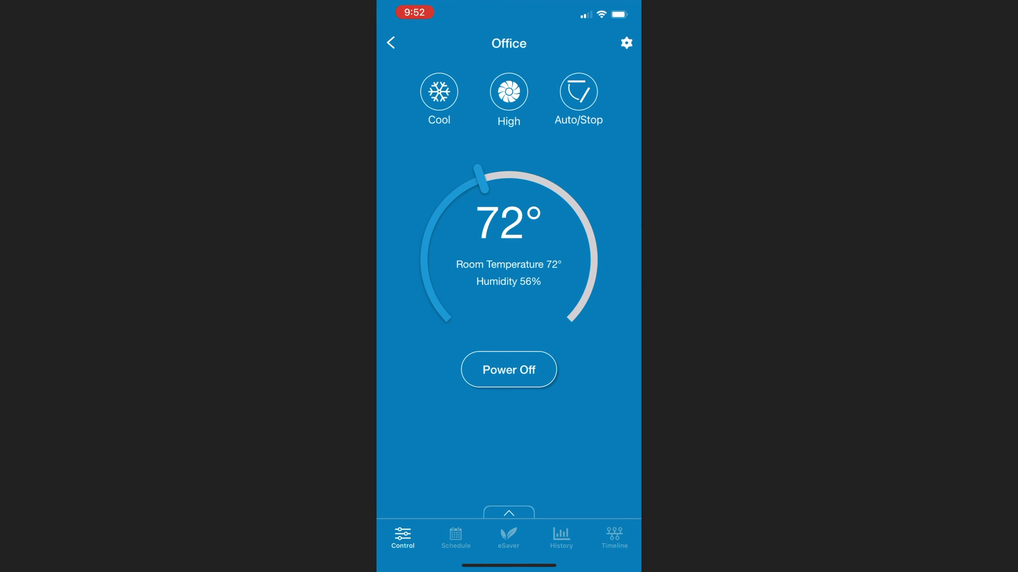
click(509, 91)
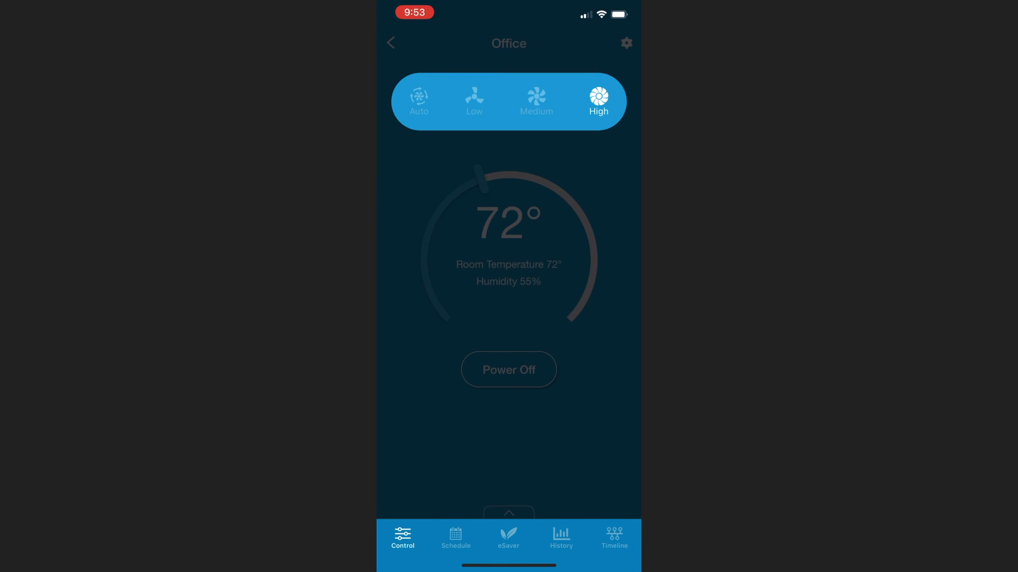
click(455, 539)
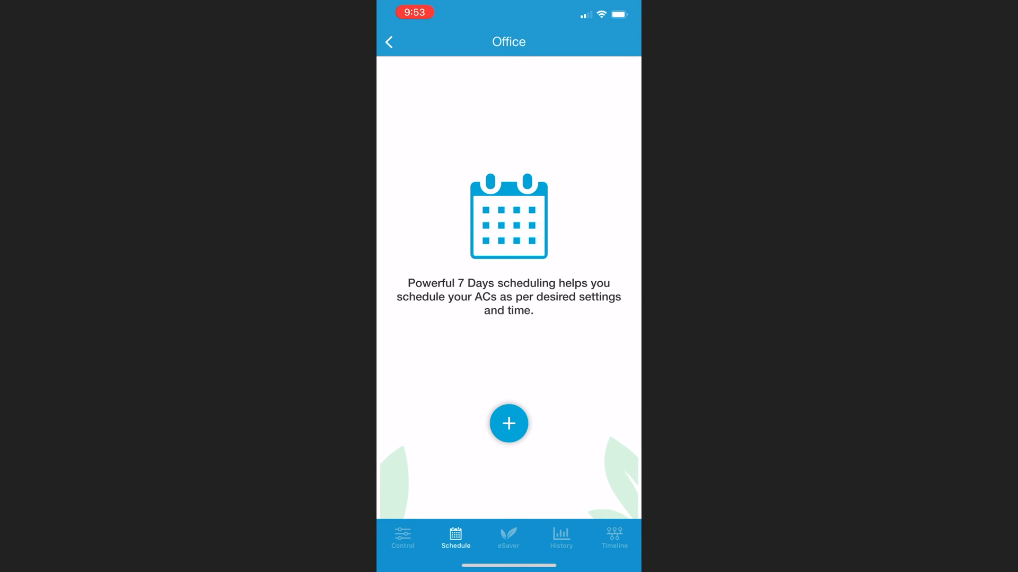
Add a repeating Monday–Friday schedule and name it 'Weekday On'.
click(508, 424)
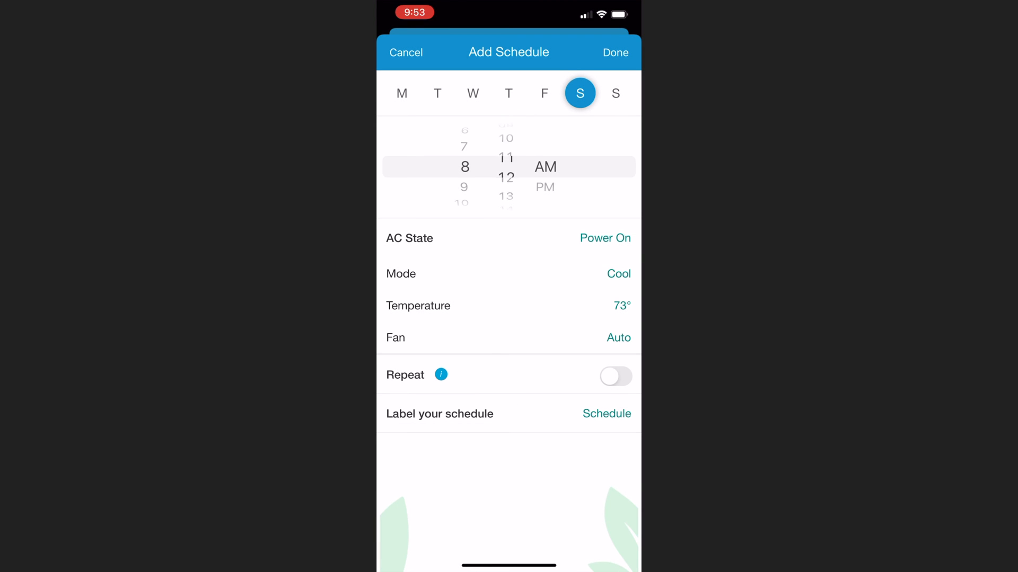
scroll(down, 3)
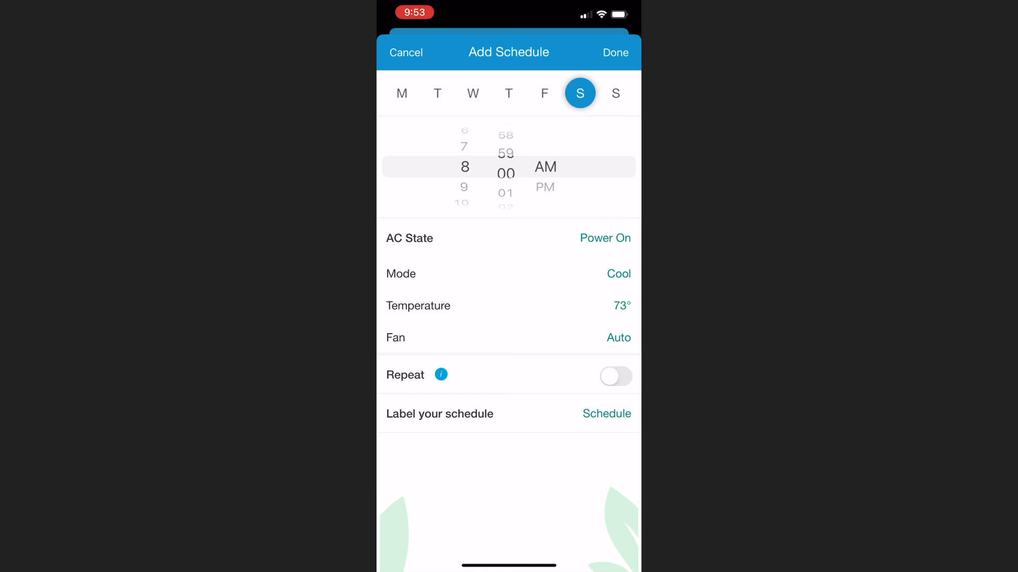
click(401, 93)
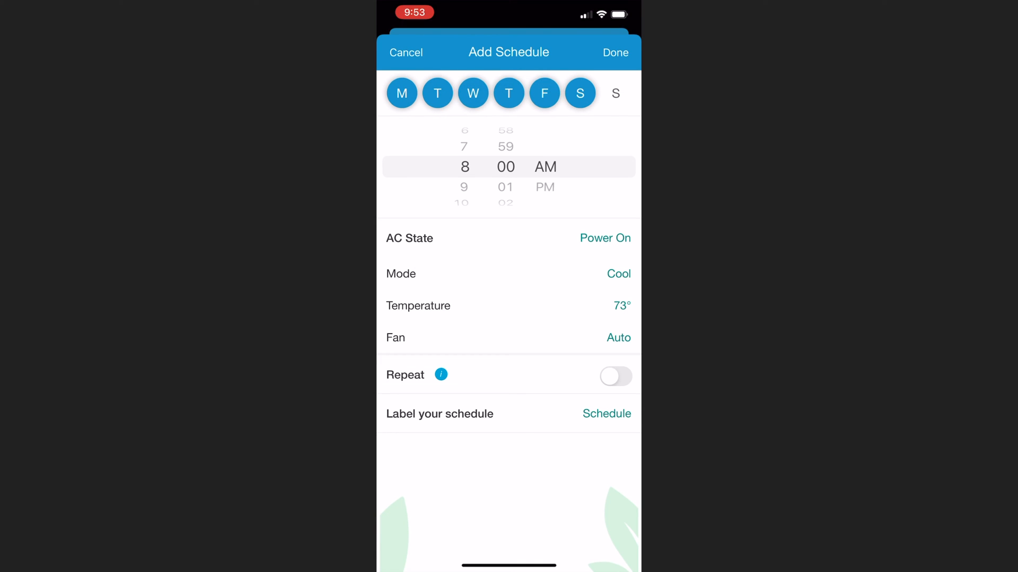
click(580, 93)
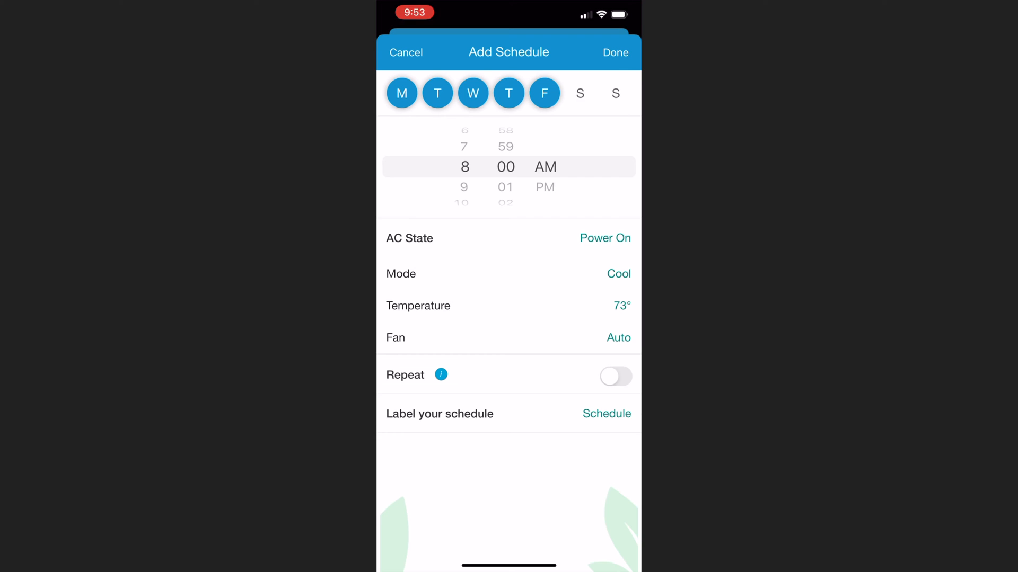
click(441, 375)
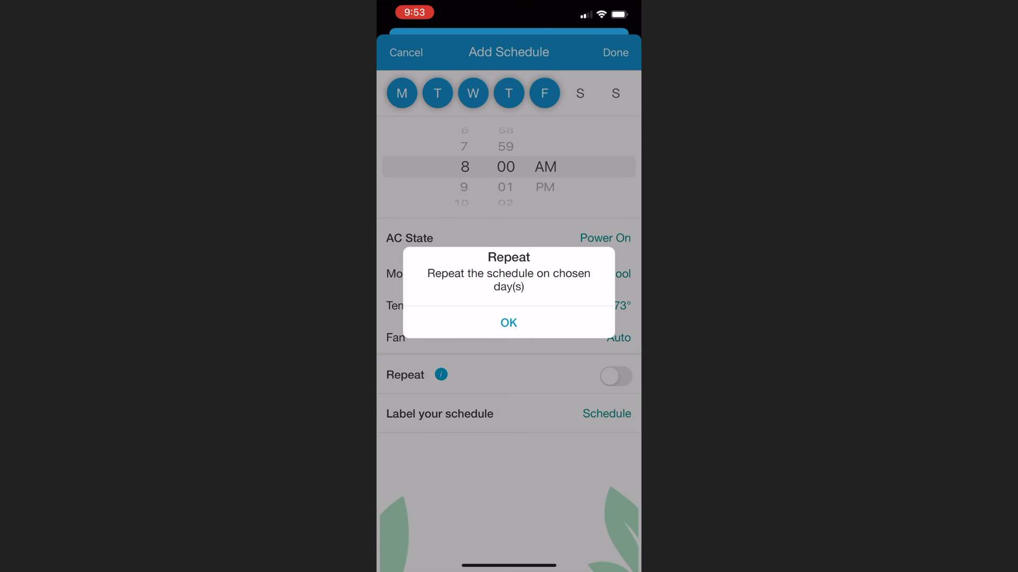
click(509, 323)
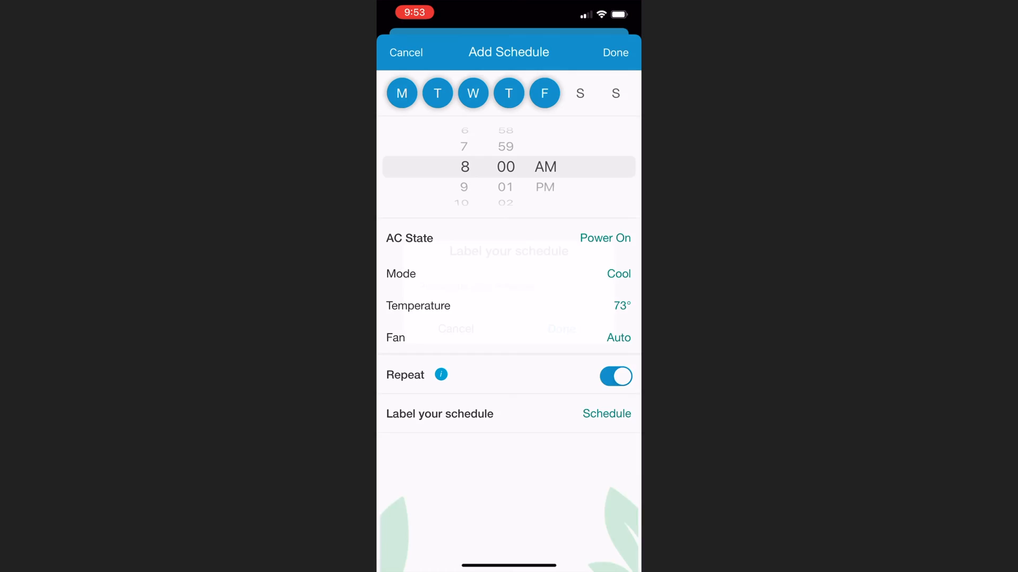
click(607, 414)
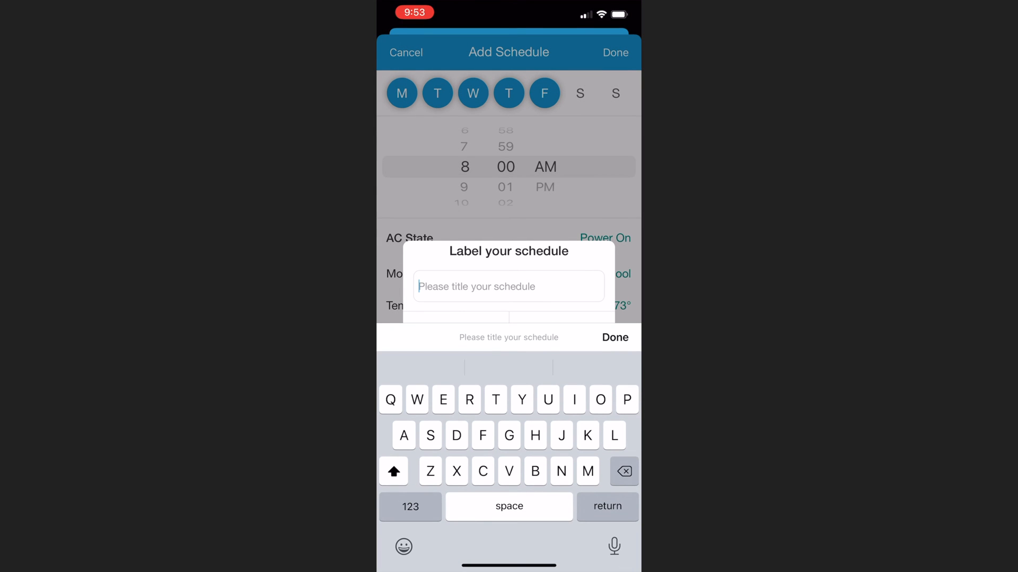
text(Weekday On)
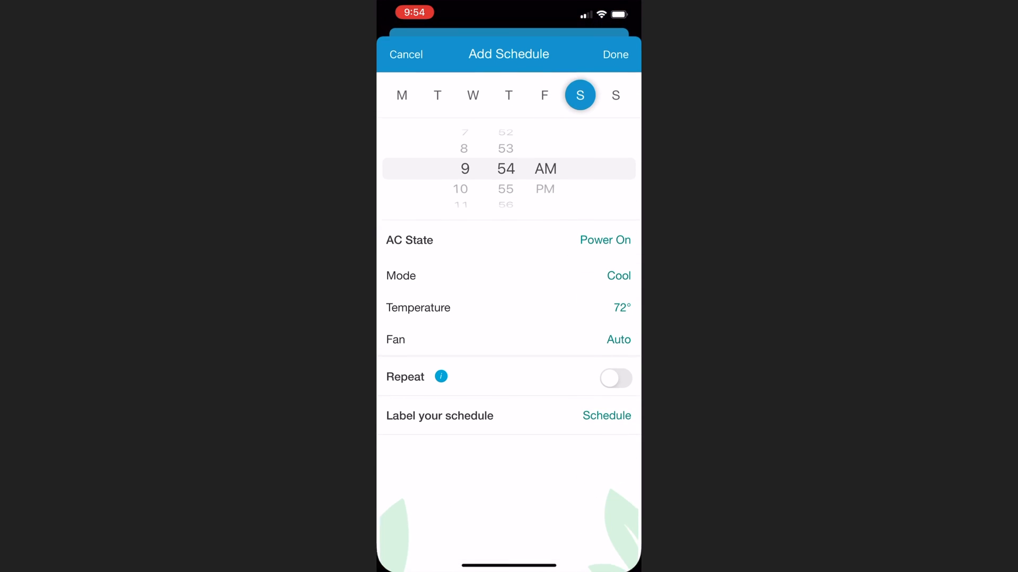
Set up the daily repeating 6:00 PM power-off schedule and begin naming it.
scroll(down, 3)
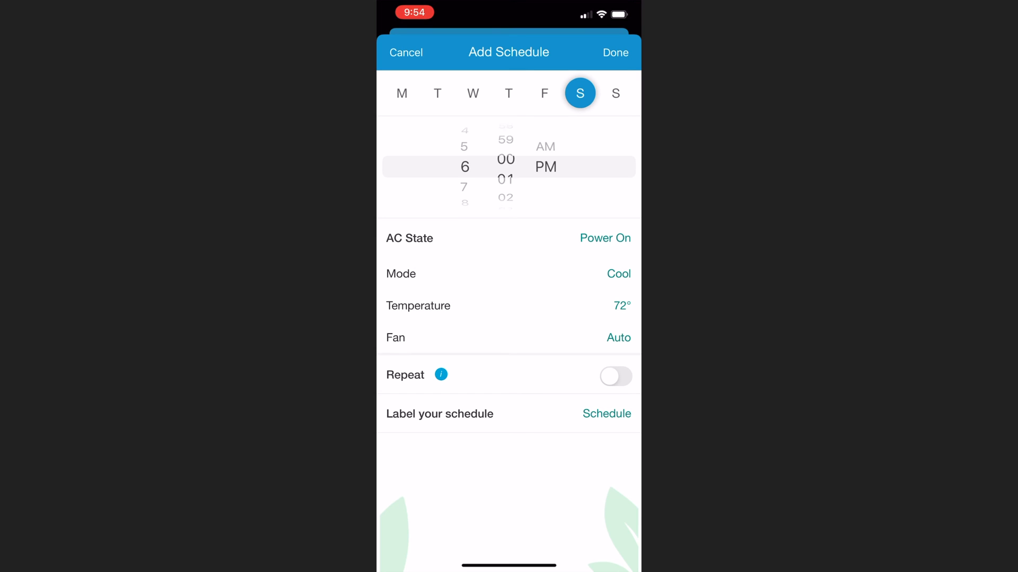
click(605, 238)
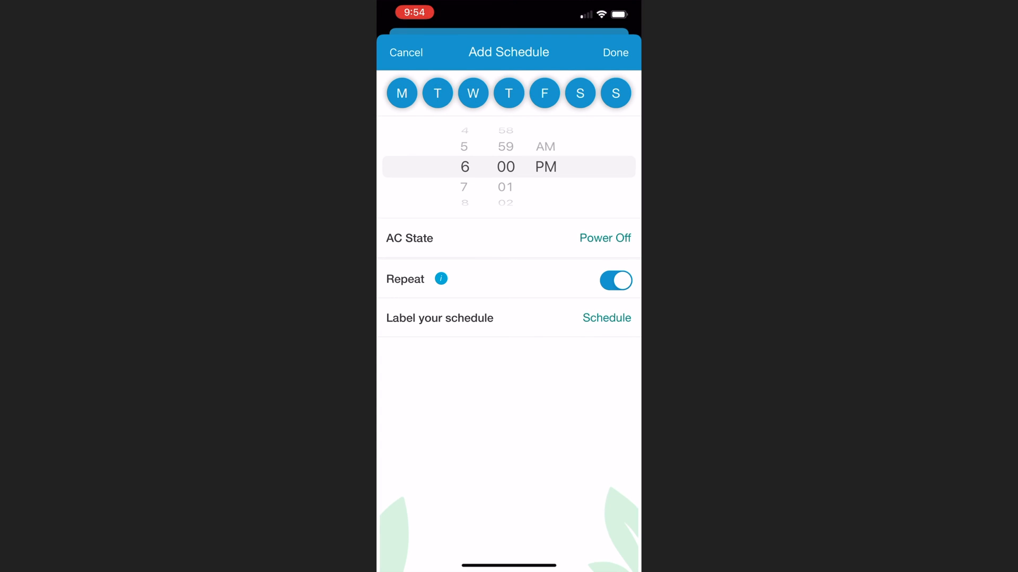
click(607, 318)
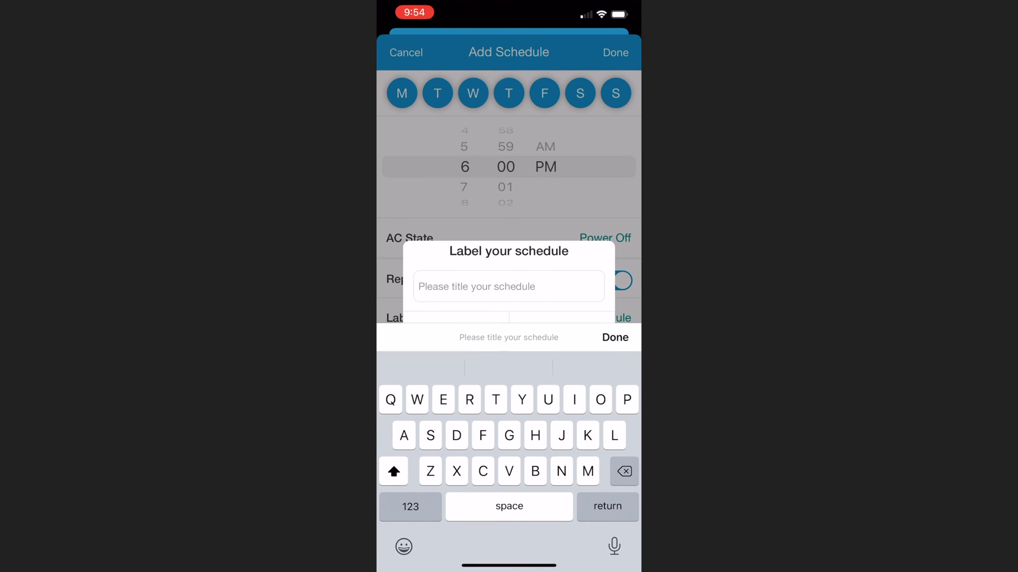
click(600, 401)
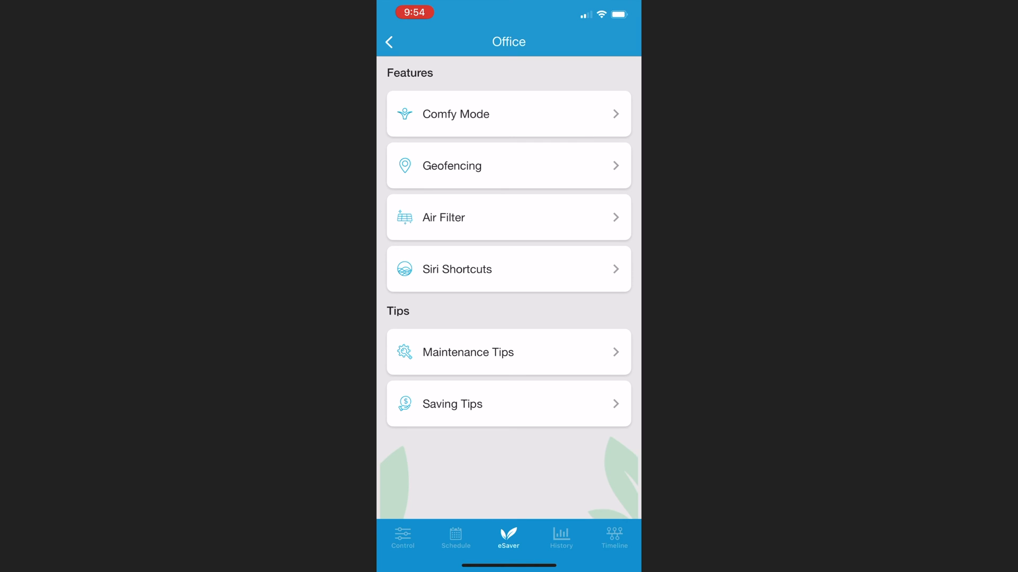
Create an Office Siri shortcut with Power On, Cool, 72° and Auto fan.
click(508, 270)
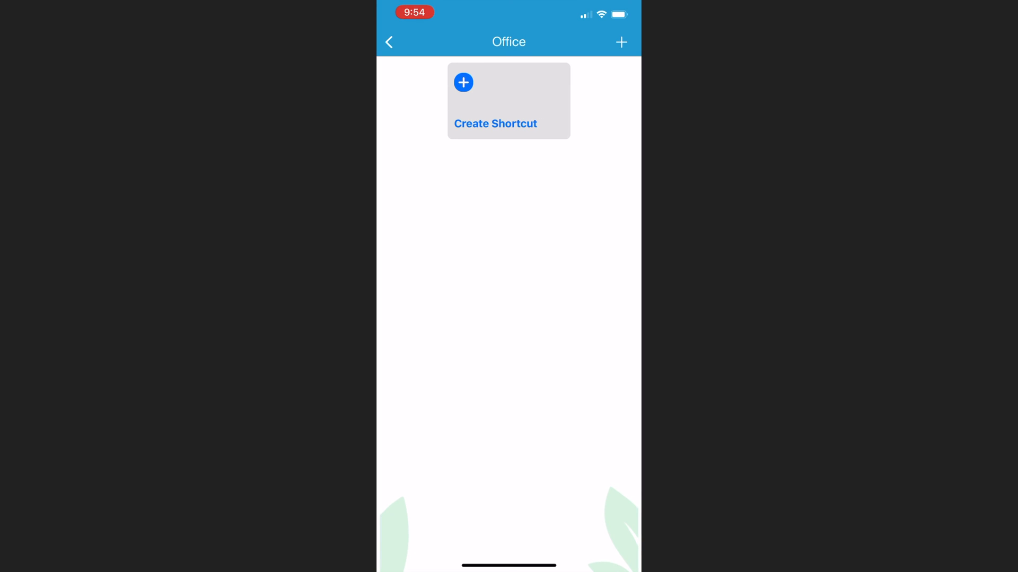
click(509, 101)
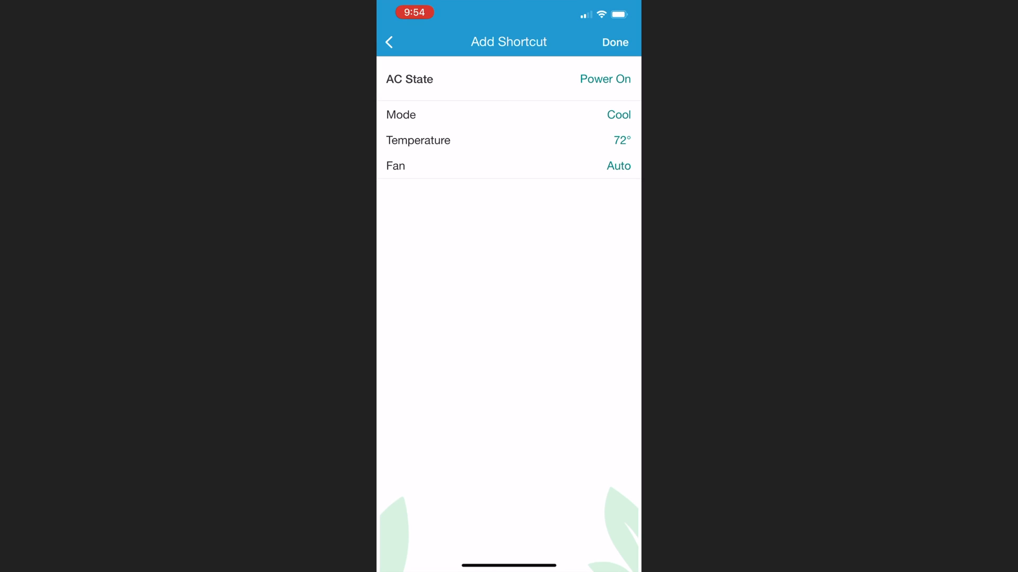
click(615, 41)
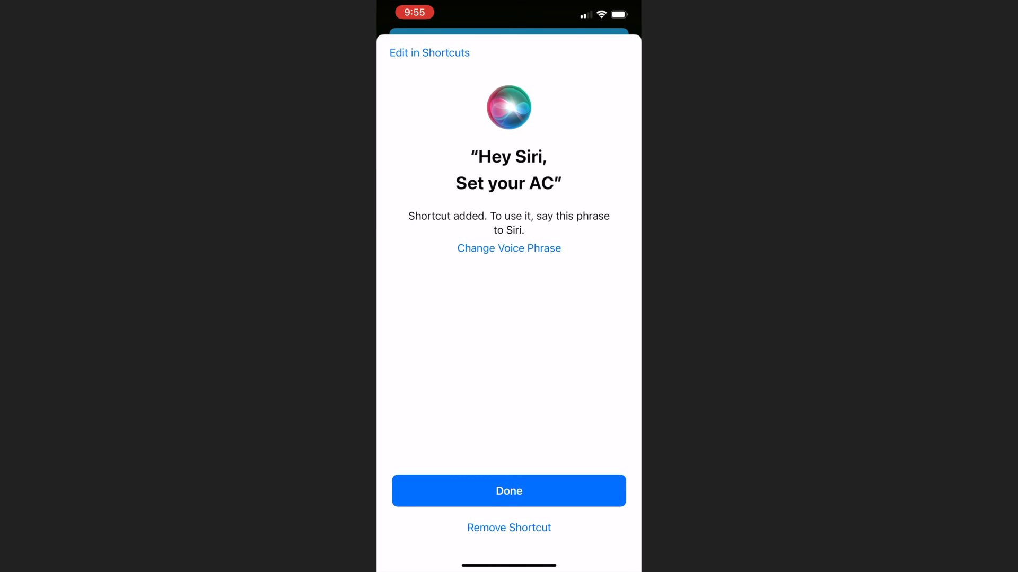
Set the power-on shortcut's voice phrase to 'Office mini split on'.
click(509, 248)
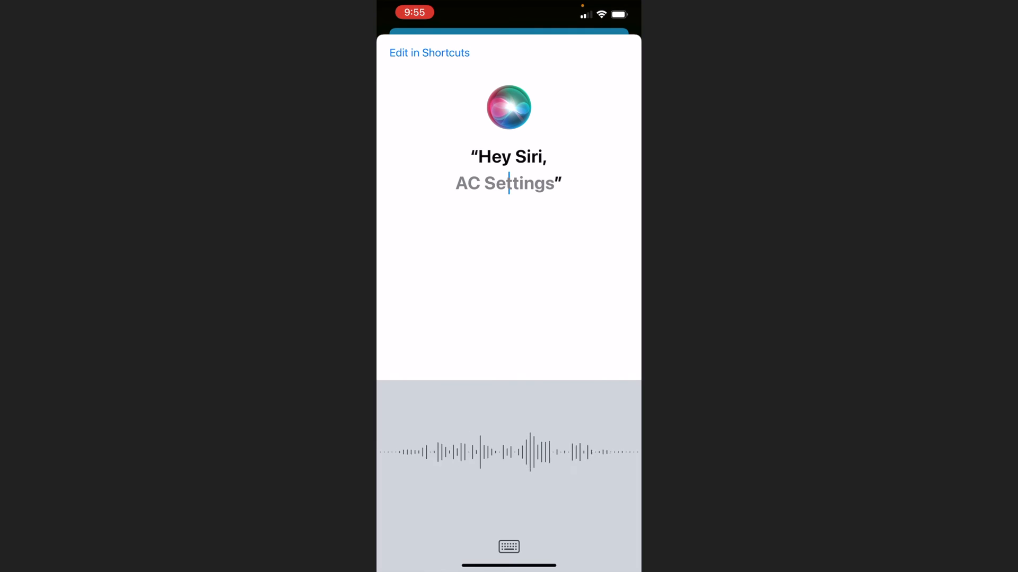
text(Office mini split on)
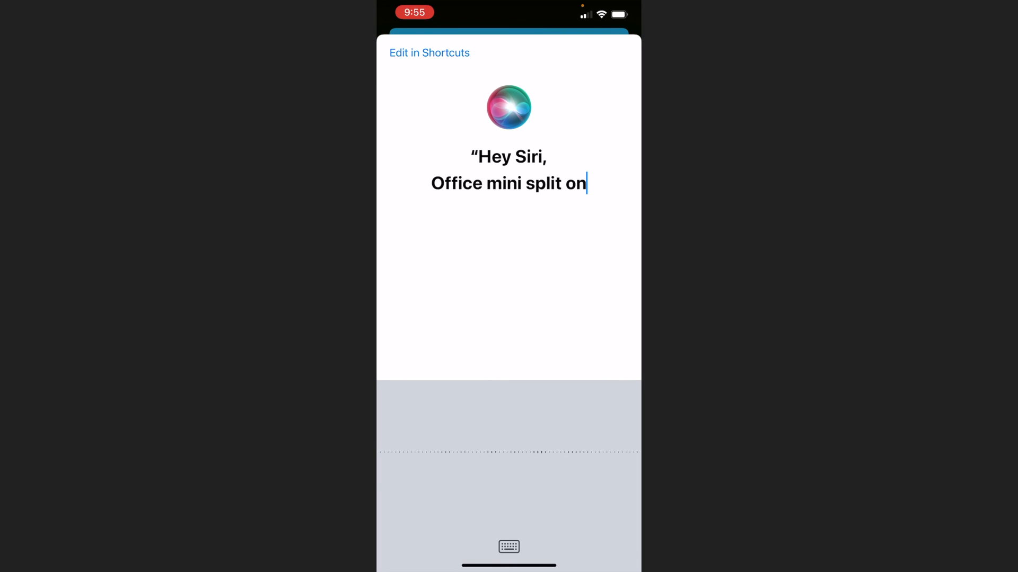
click(508, 547)
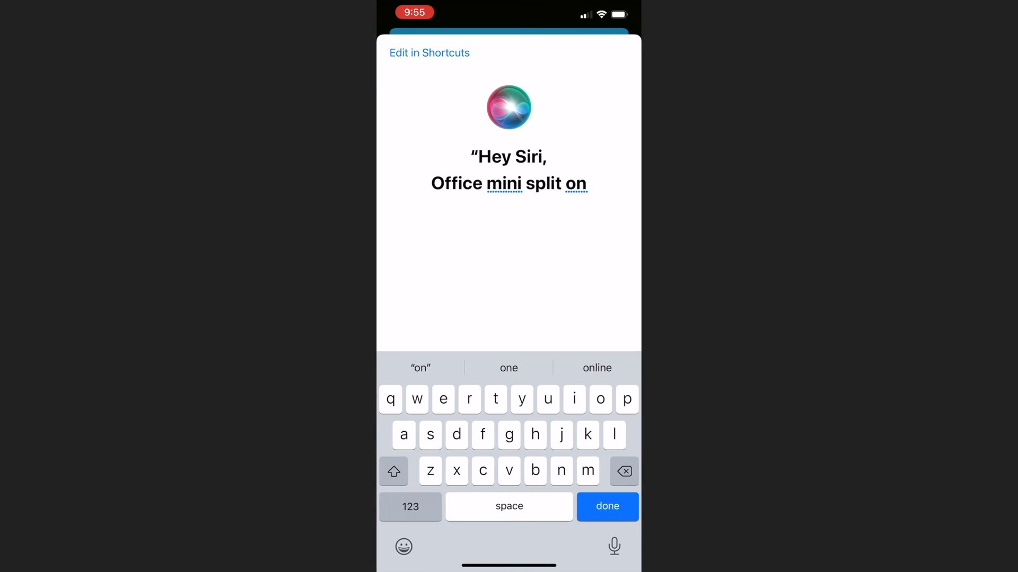
click(607, 507)
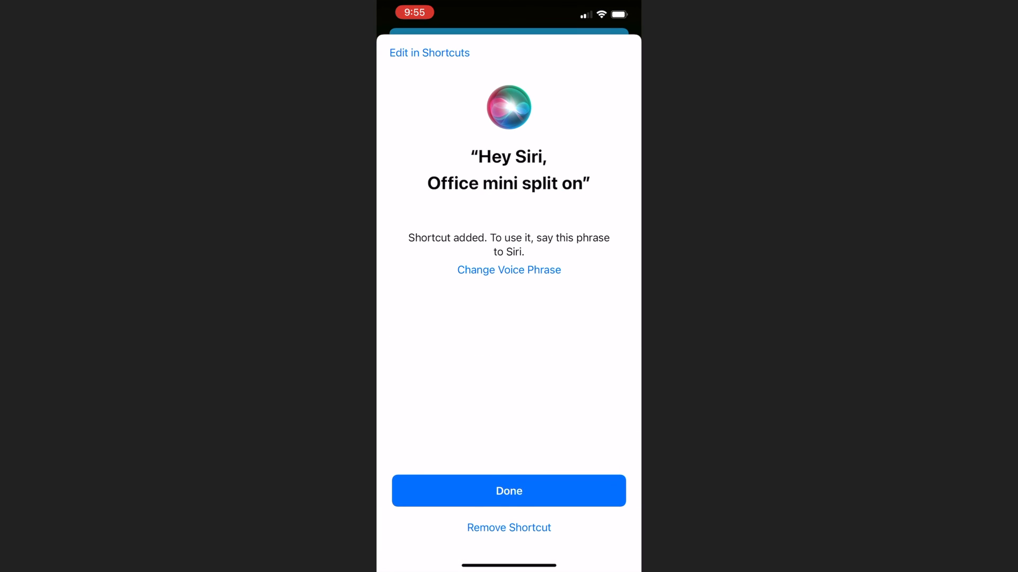
Add a second Office shortcut and start changing its voice phrase.
click(509, 491)
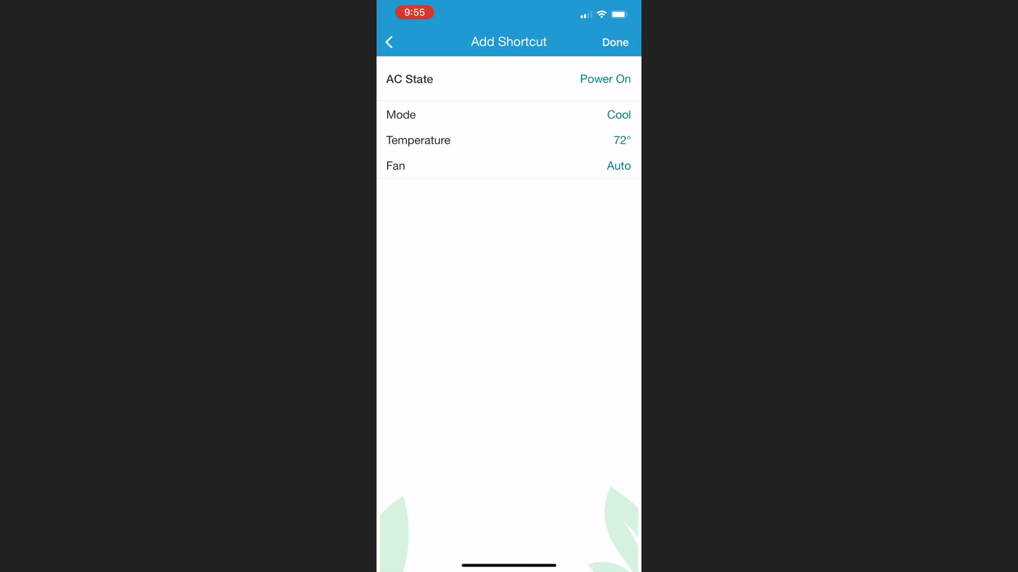
click(615, 42)
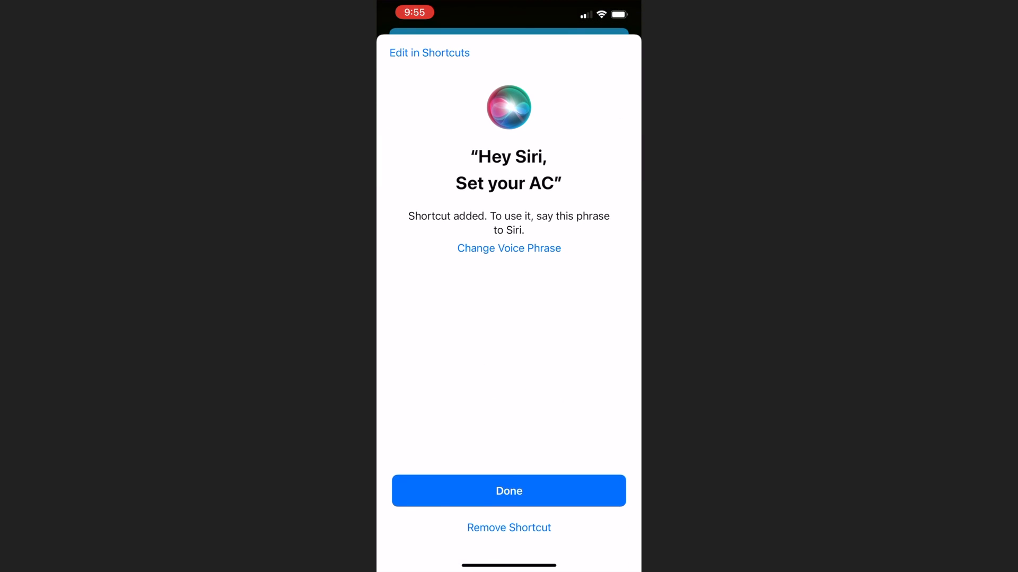
click(429, 52)
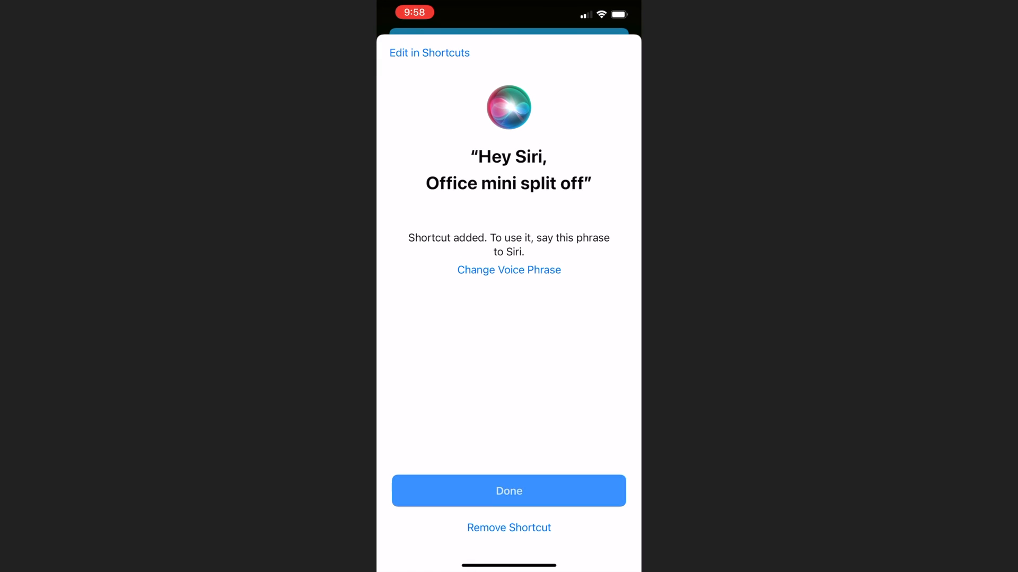
Save the 'Office mini split off' shortcut and reopen Office's Siri Shortcuts list.
click(509, 491)
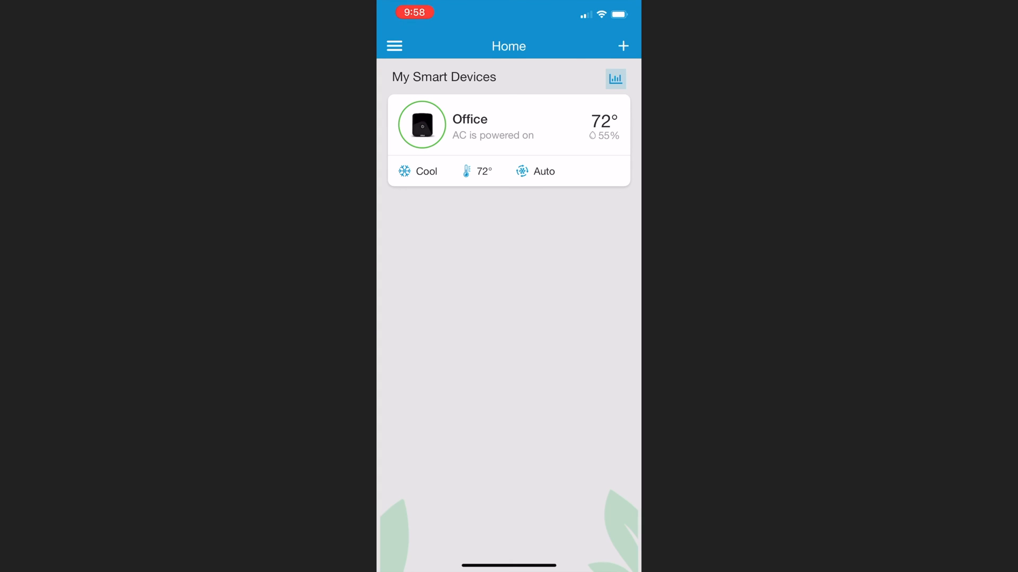
click(509, 125)
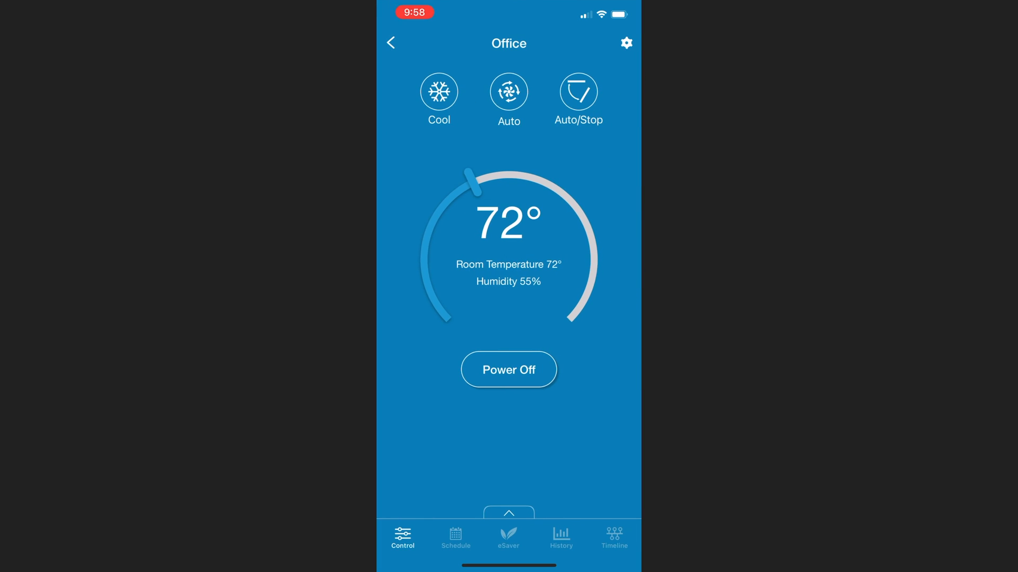
click(508, 537)
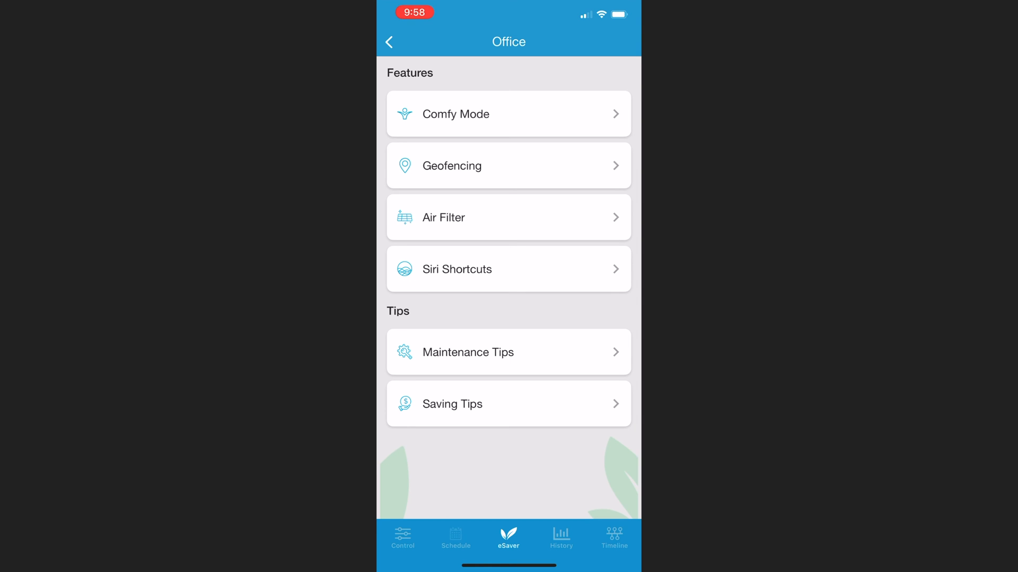
click(508, 270)
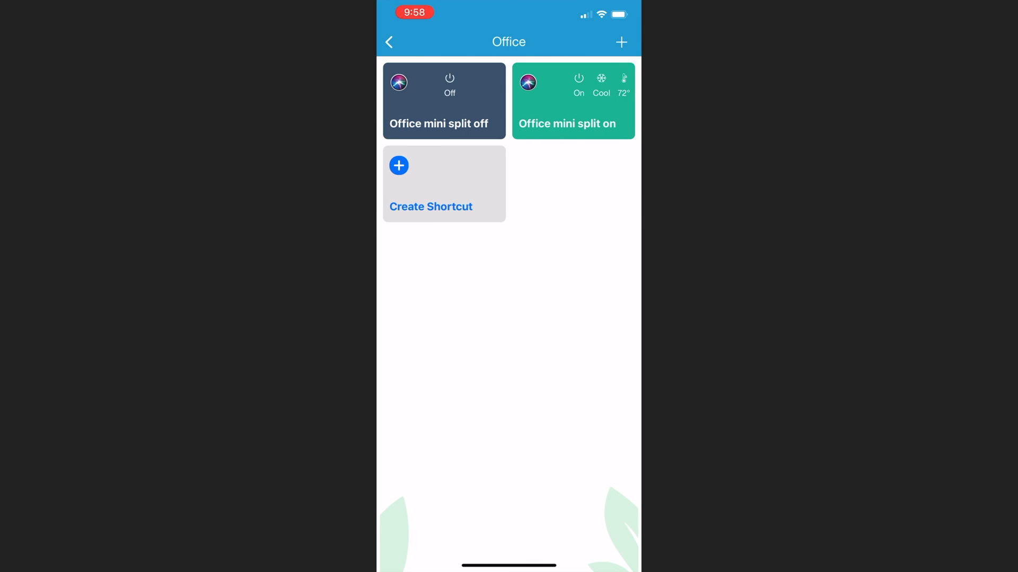